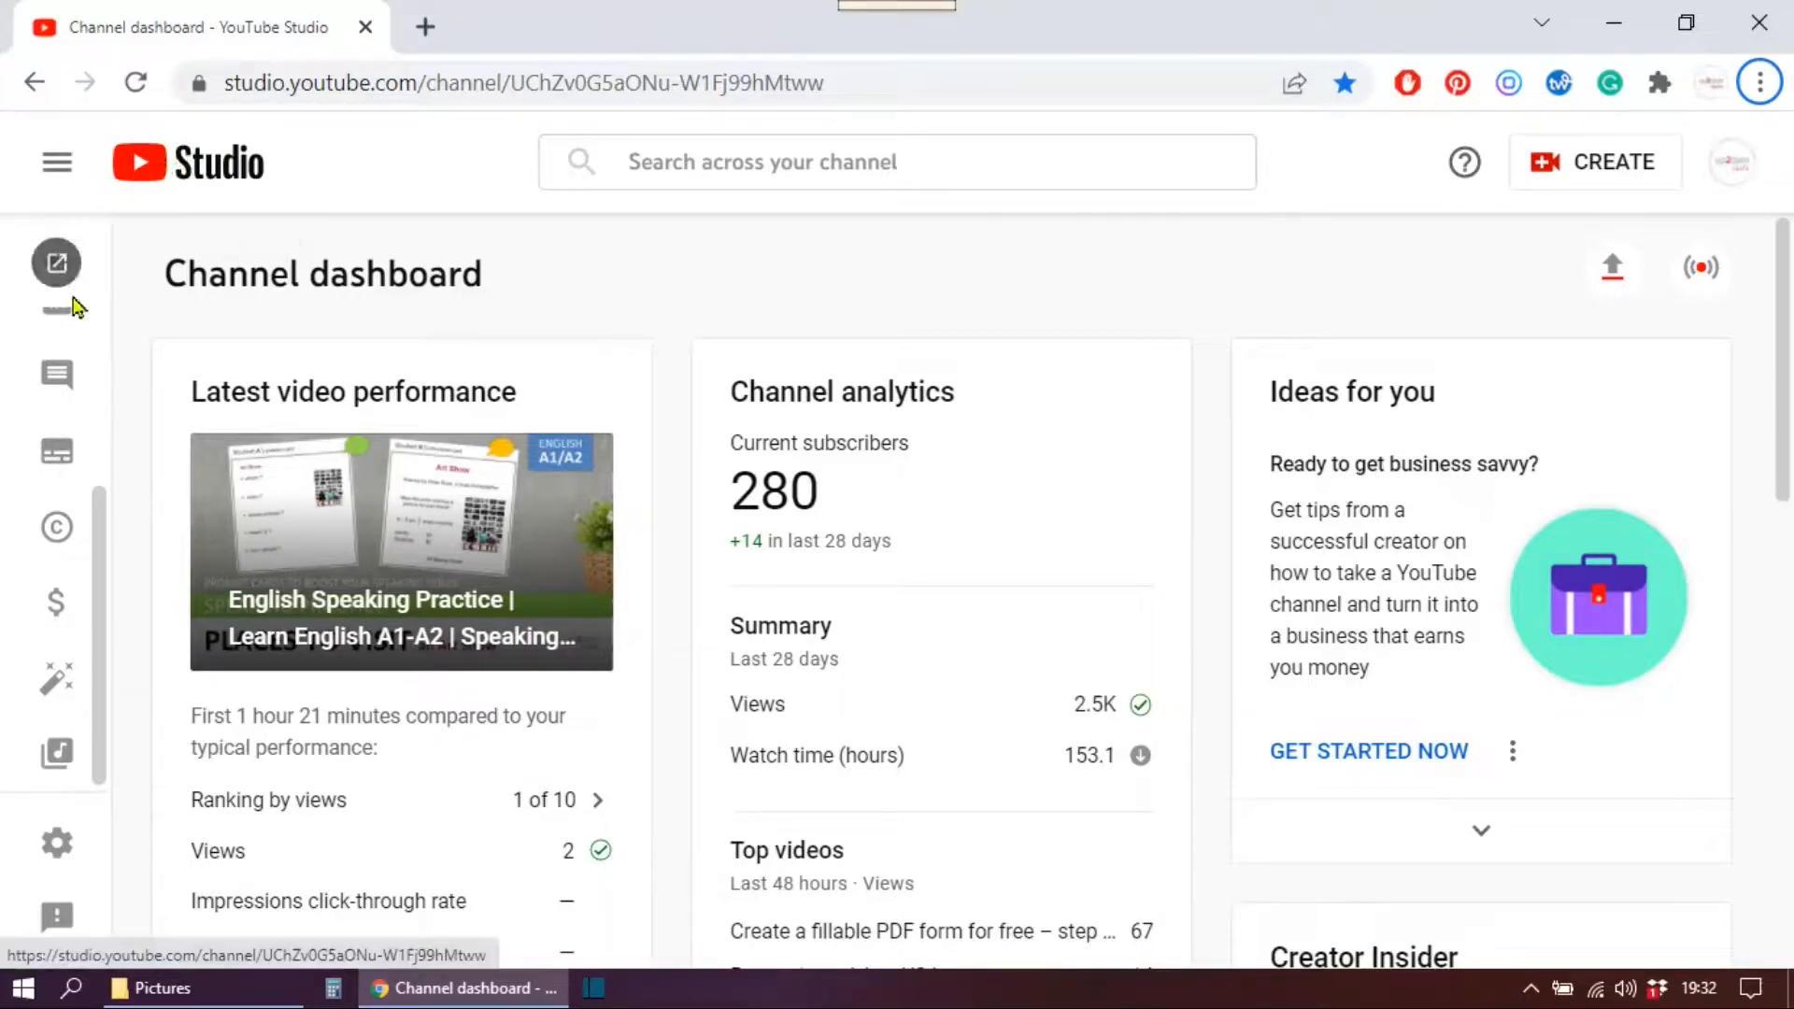
mouse_move(56, 465)
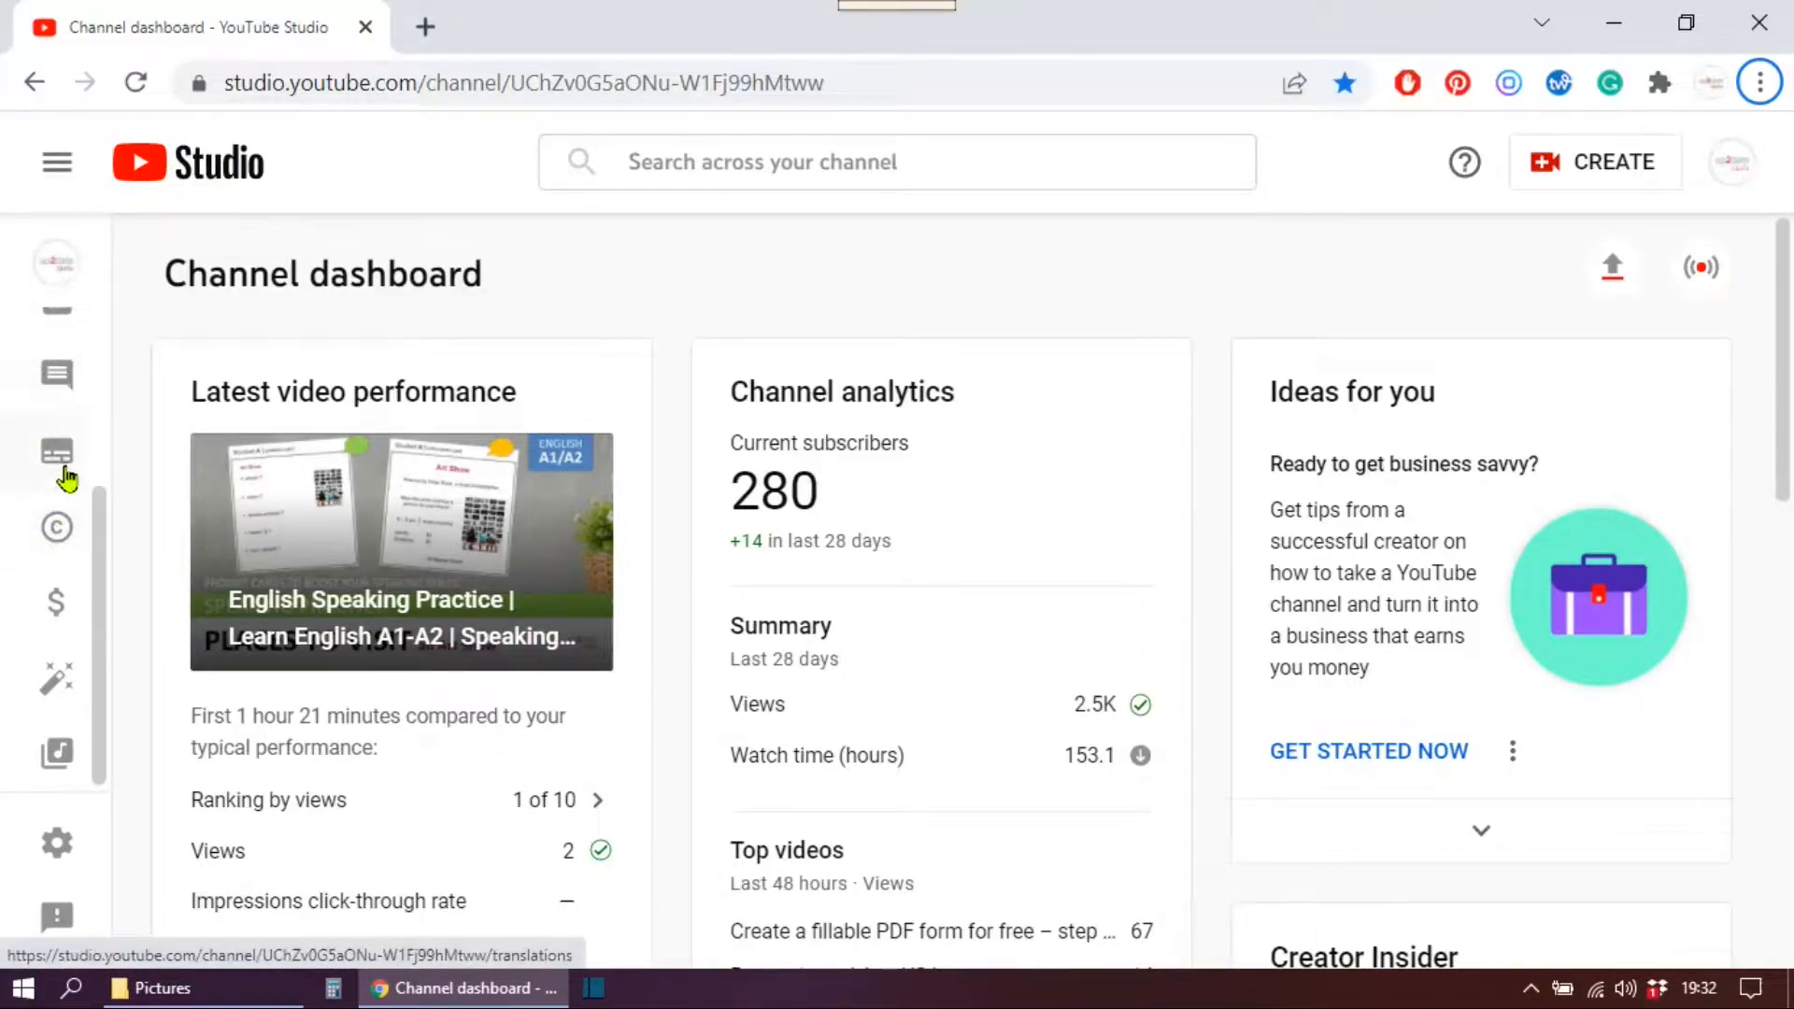
mouse_move(56, 451)
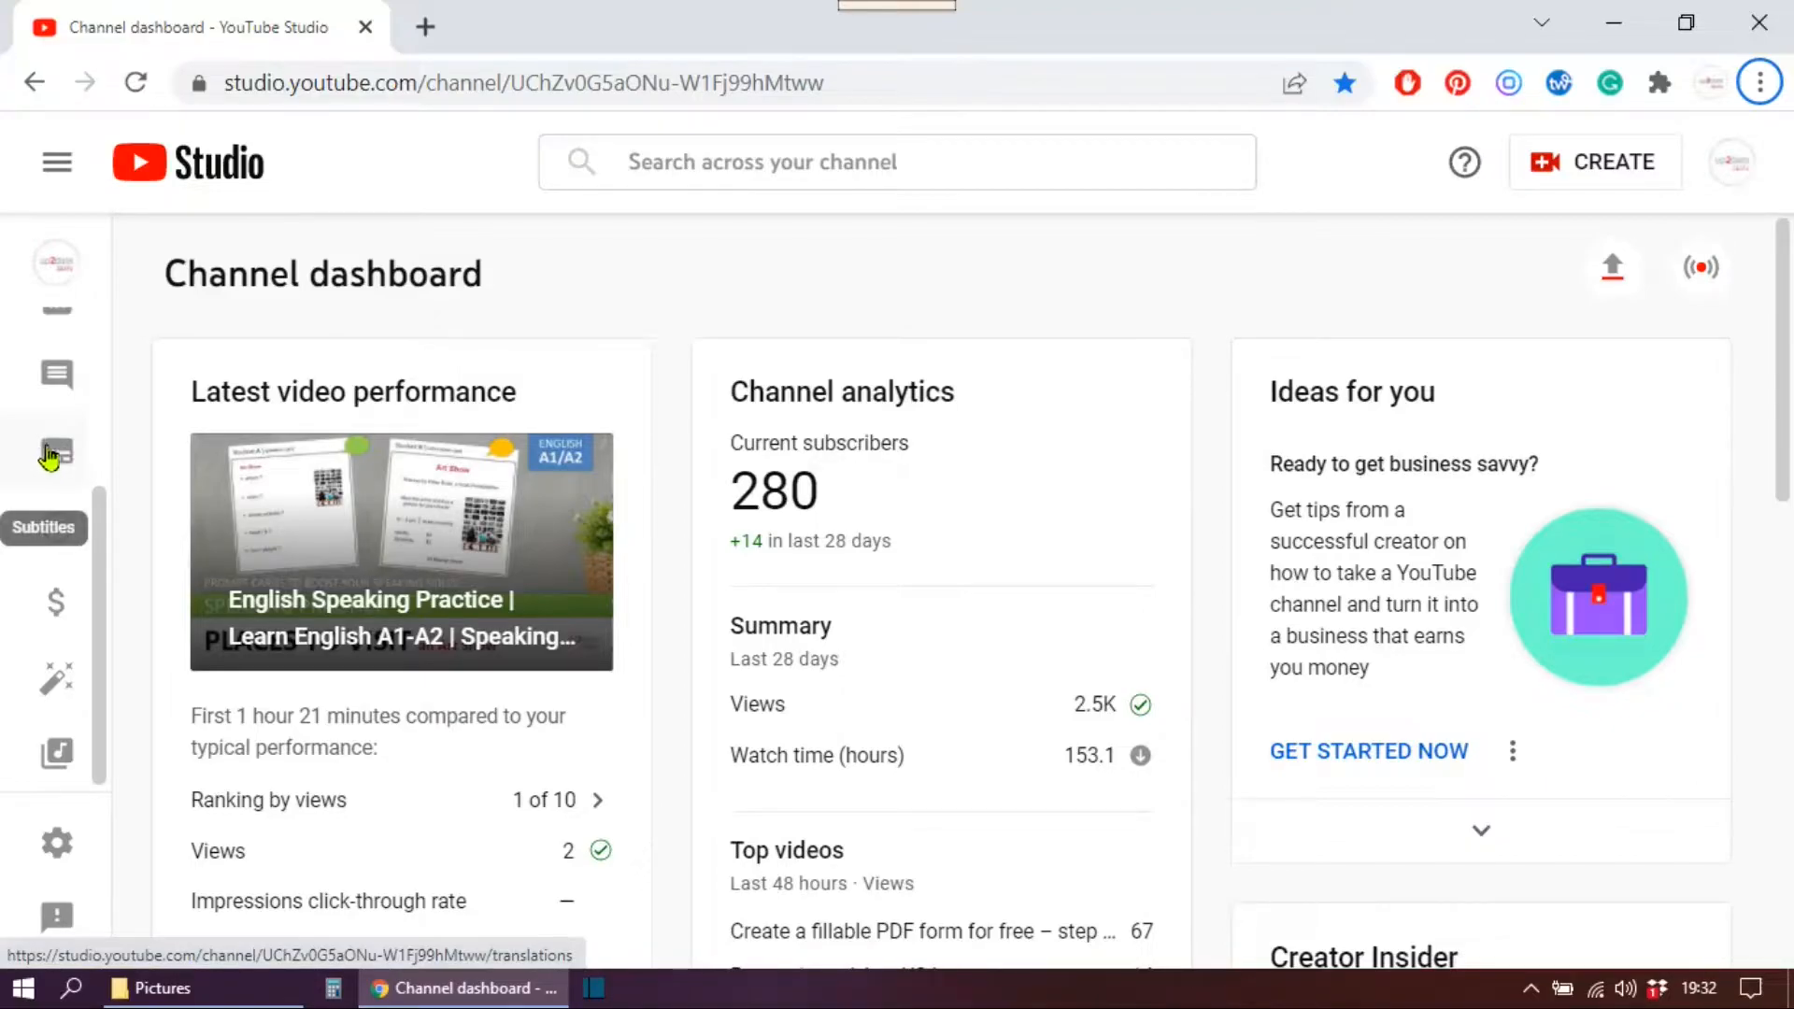
mouse_move(52, 453)
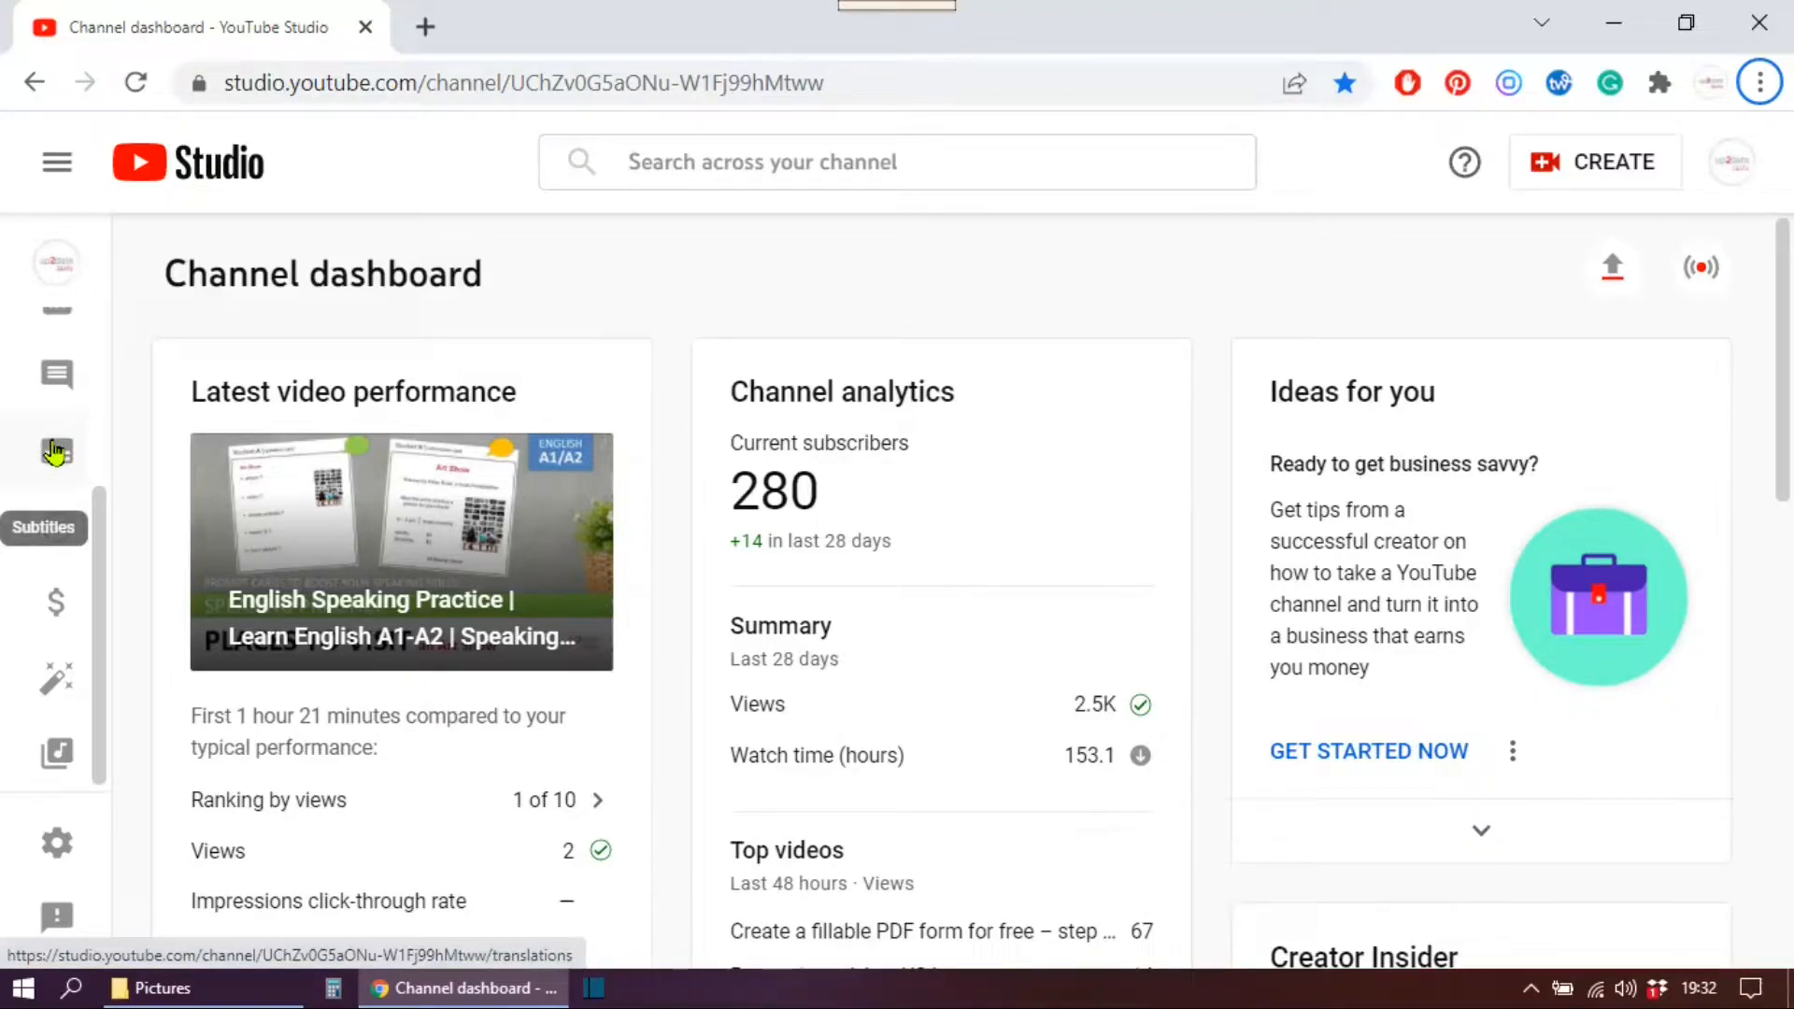
Step: Open the Subtitles page from the dashboard sidebar
click(56, 452)
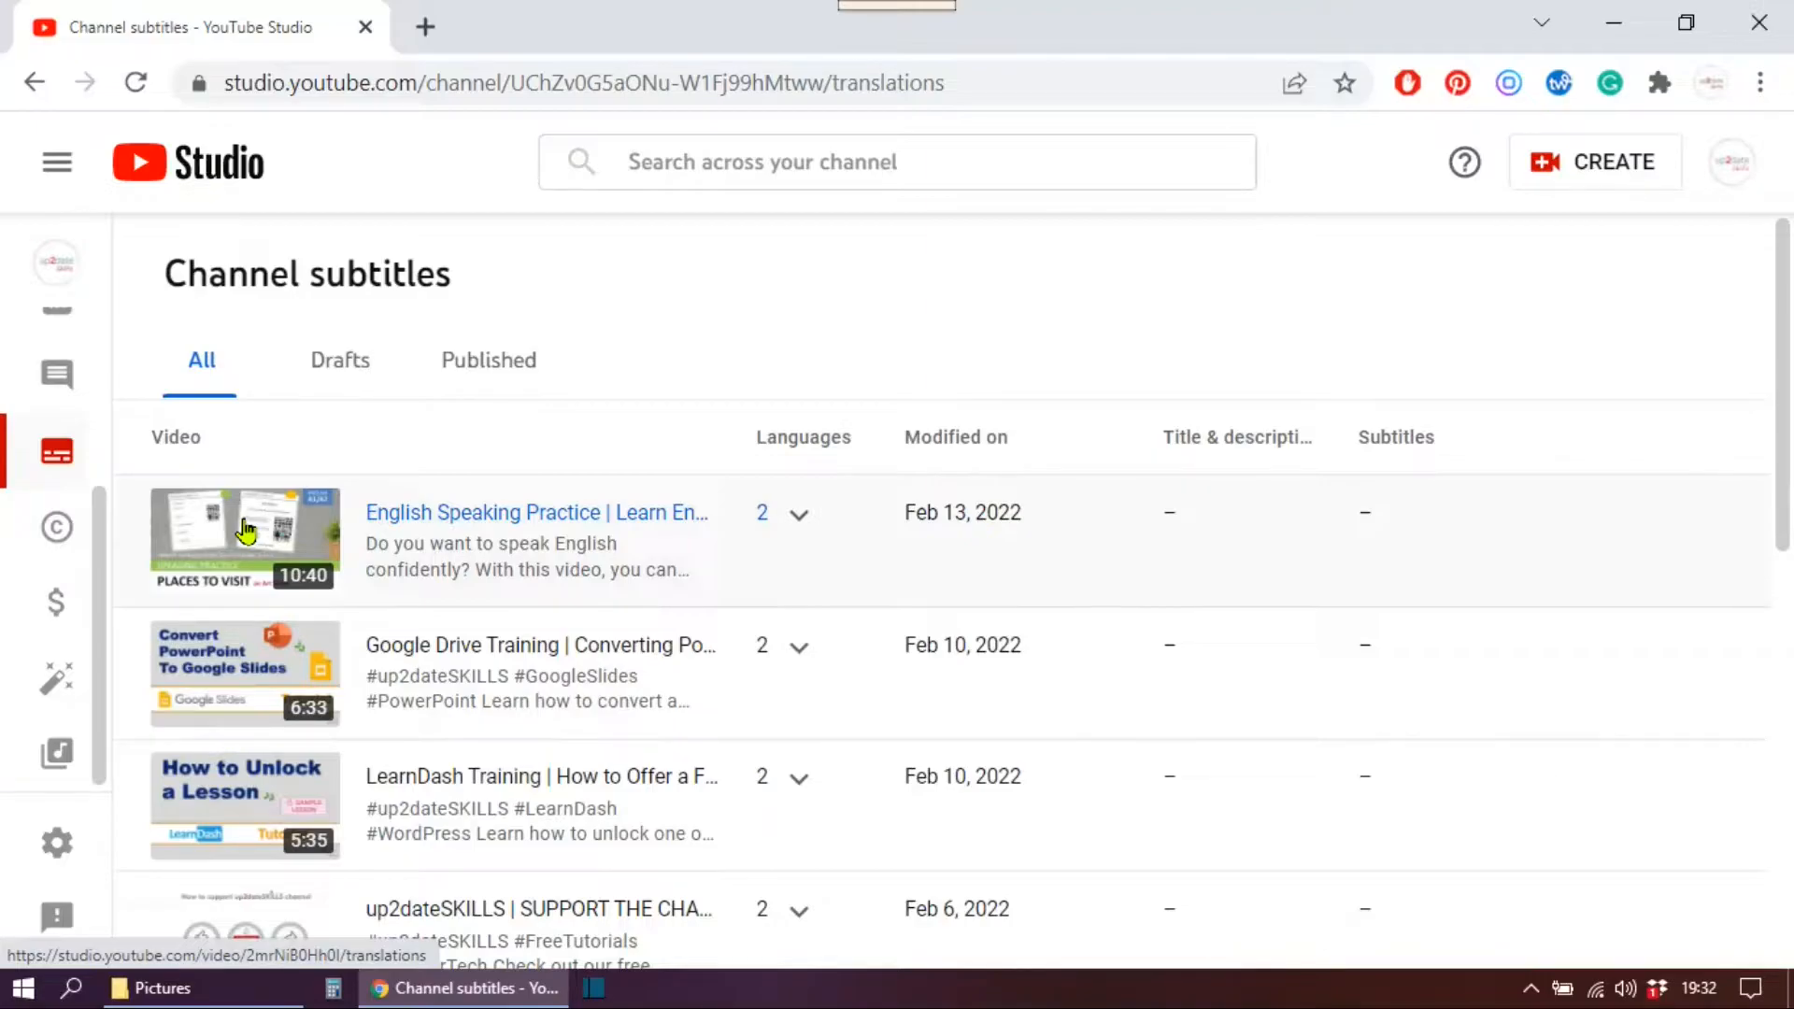
Step: Open the English Speaking Practice video's subtitle languages page
click(245, 532)
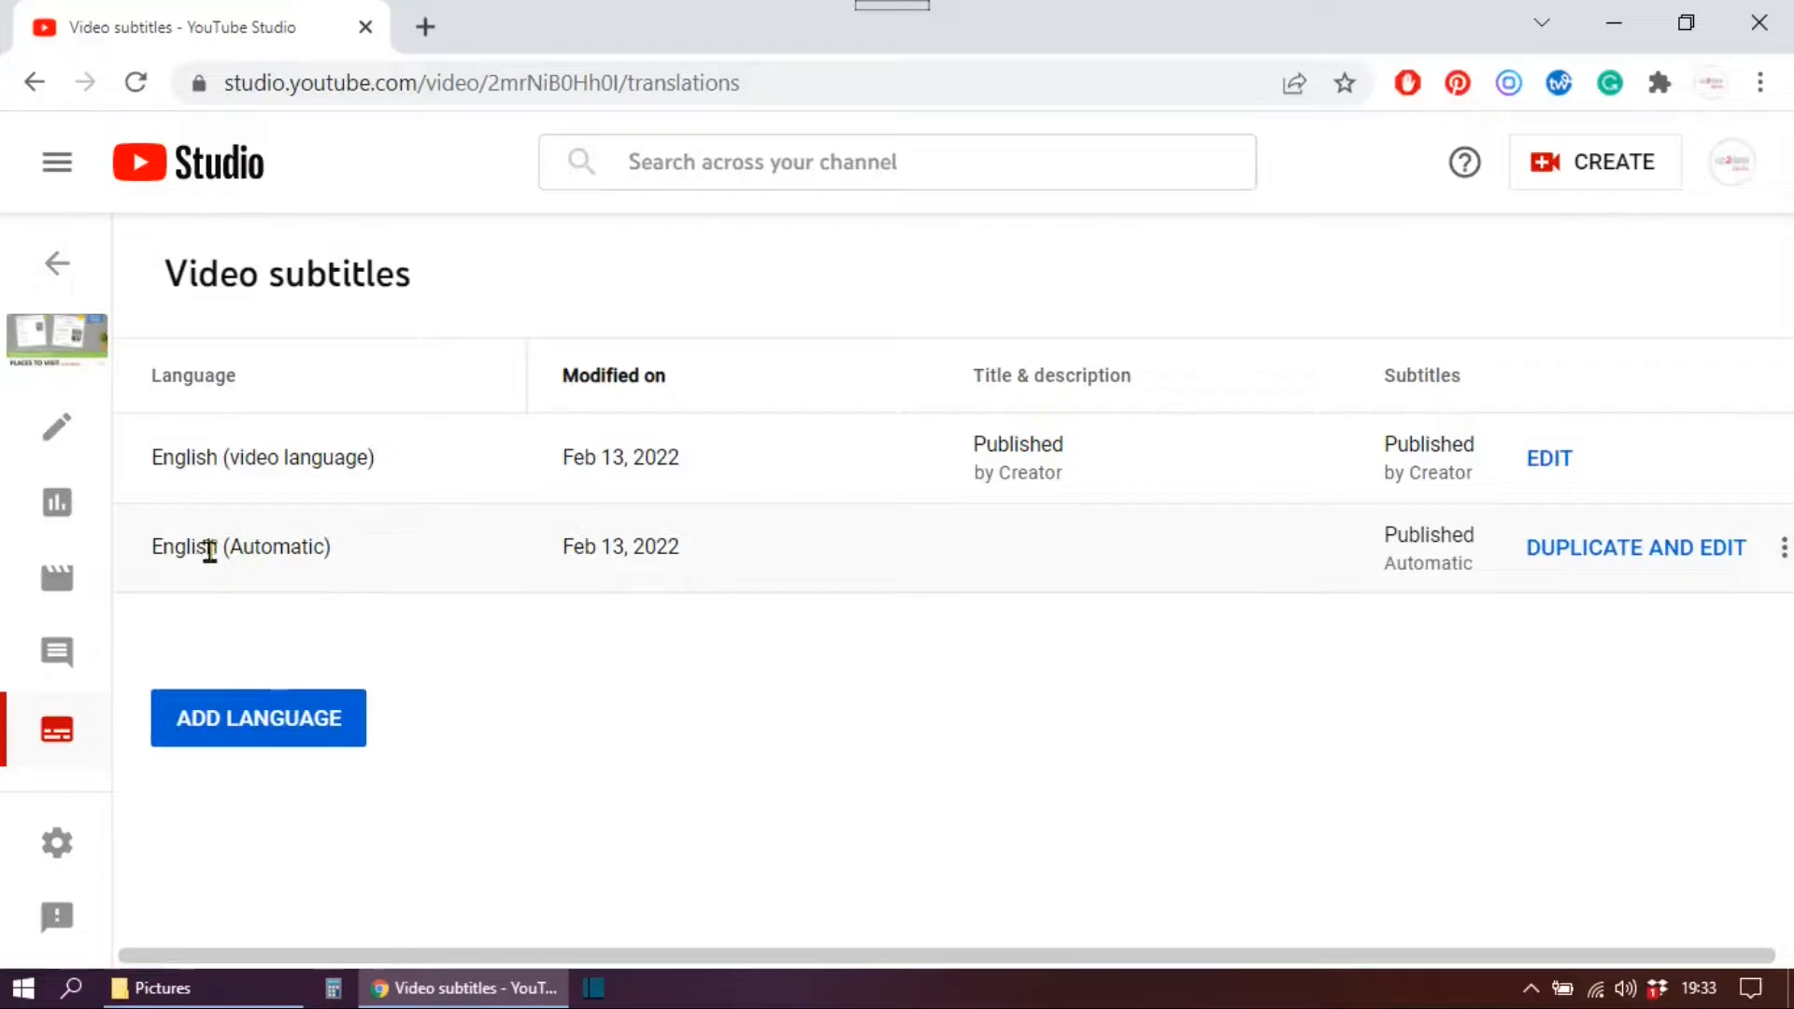
mouse_move(342, 507)
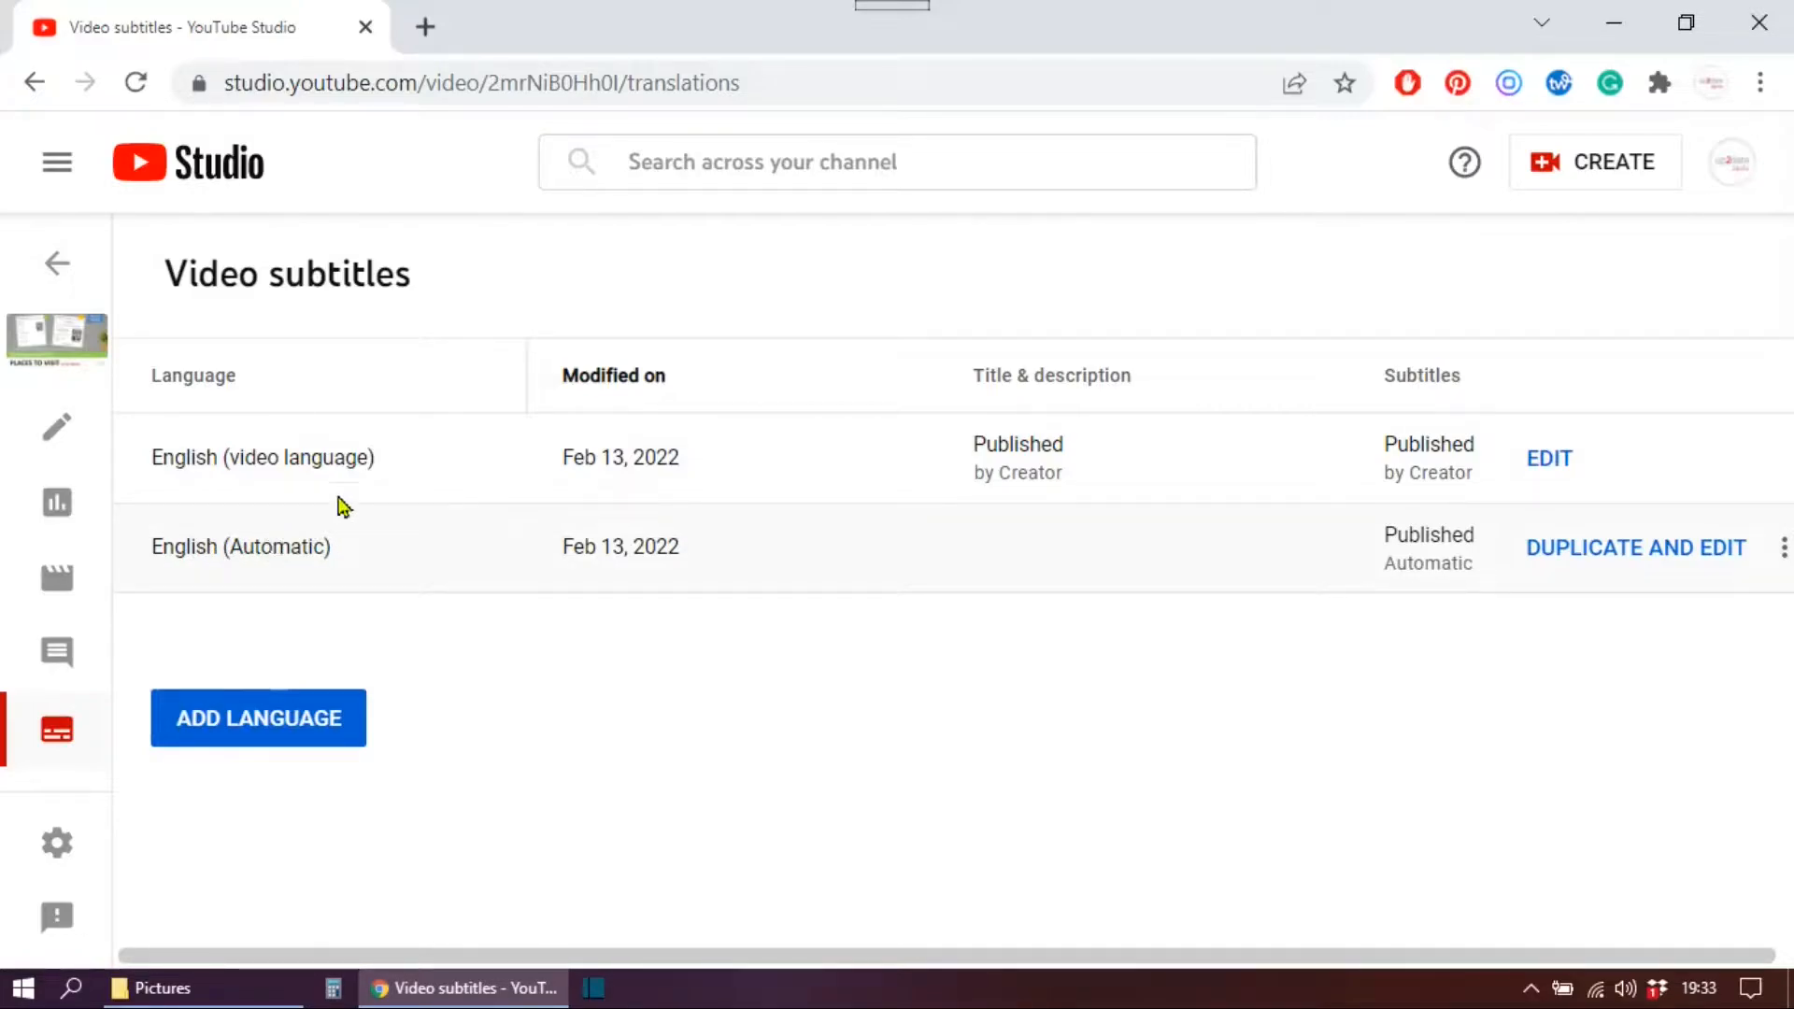
mouse_move(280, 457)
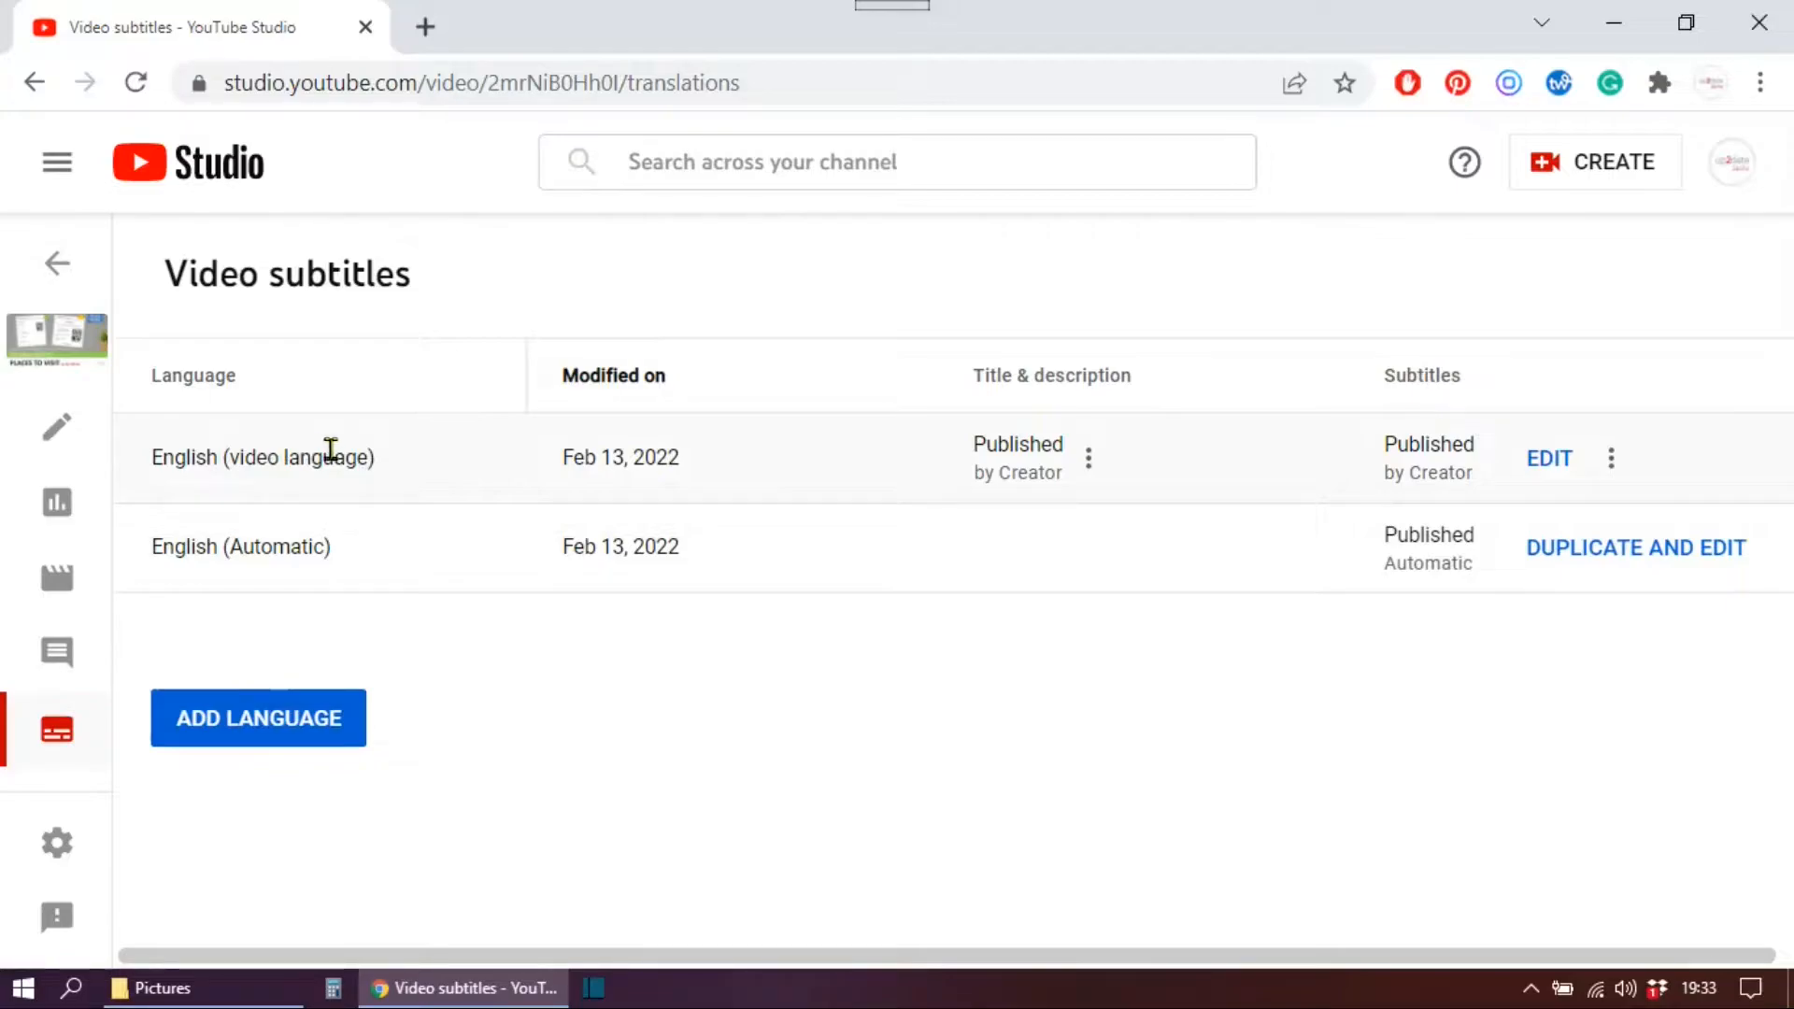
mouse_move(297, 719)
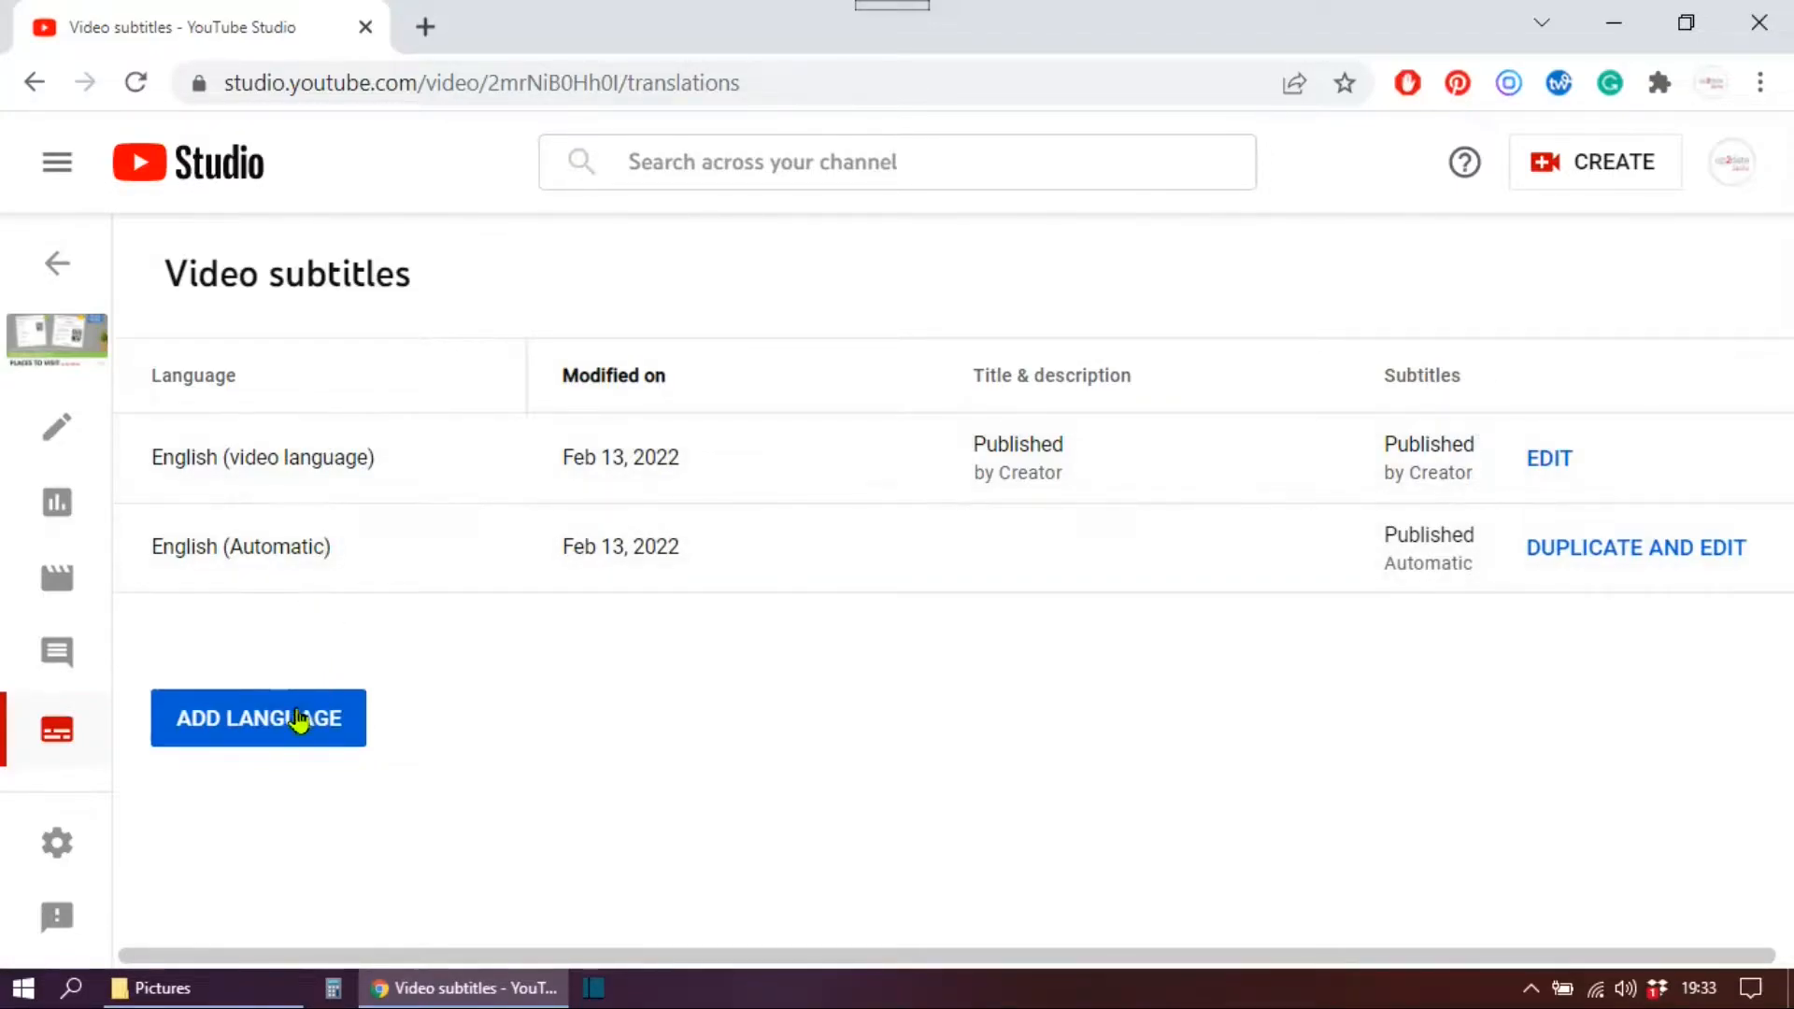
mouse_move(255, 724)
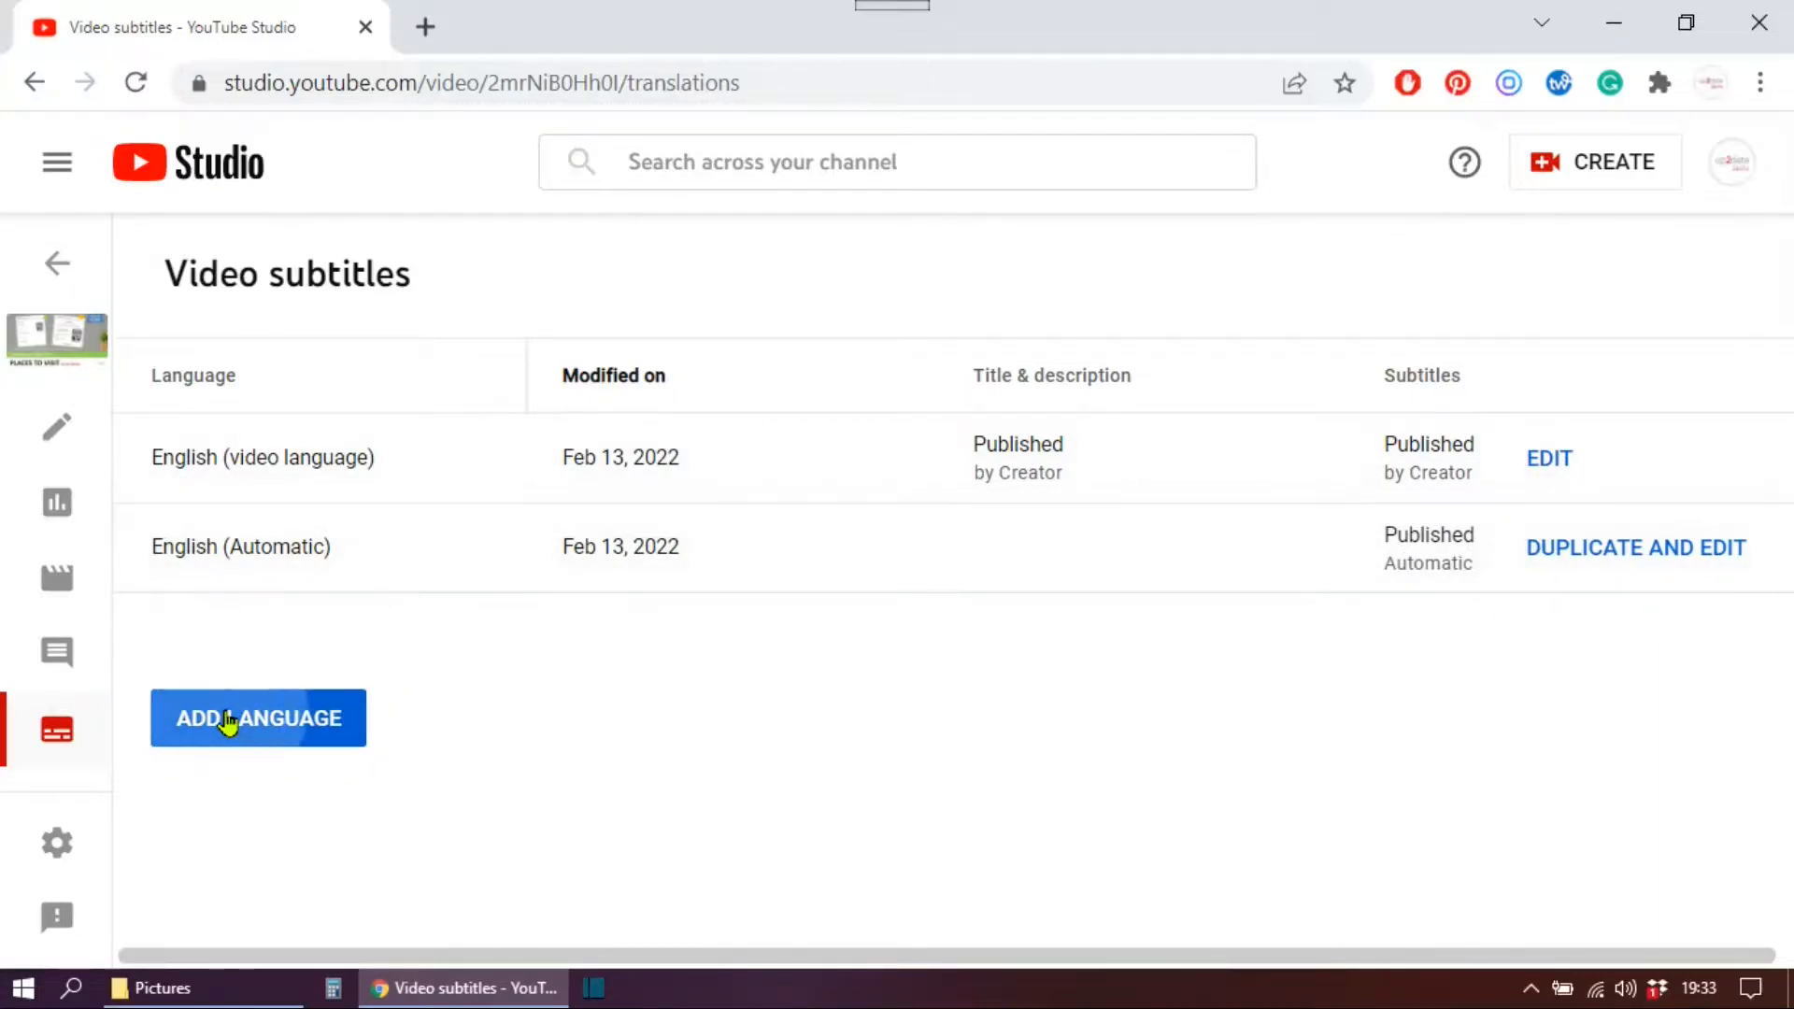
Step: Add Portuguese (Portugal) as a subtitle language and open its caption editor
click(229, 719)
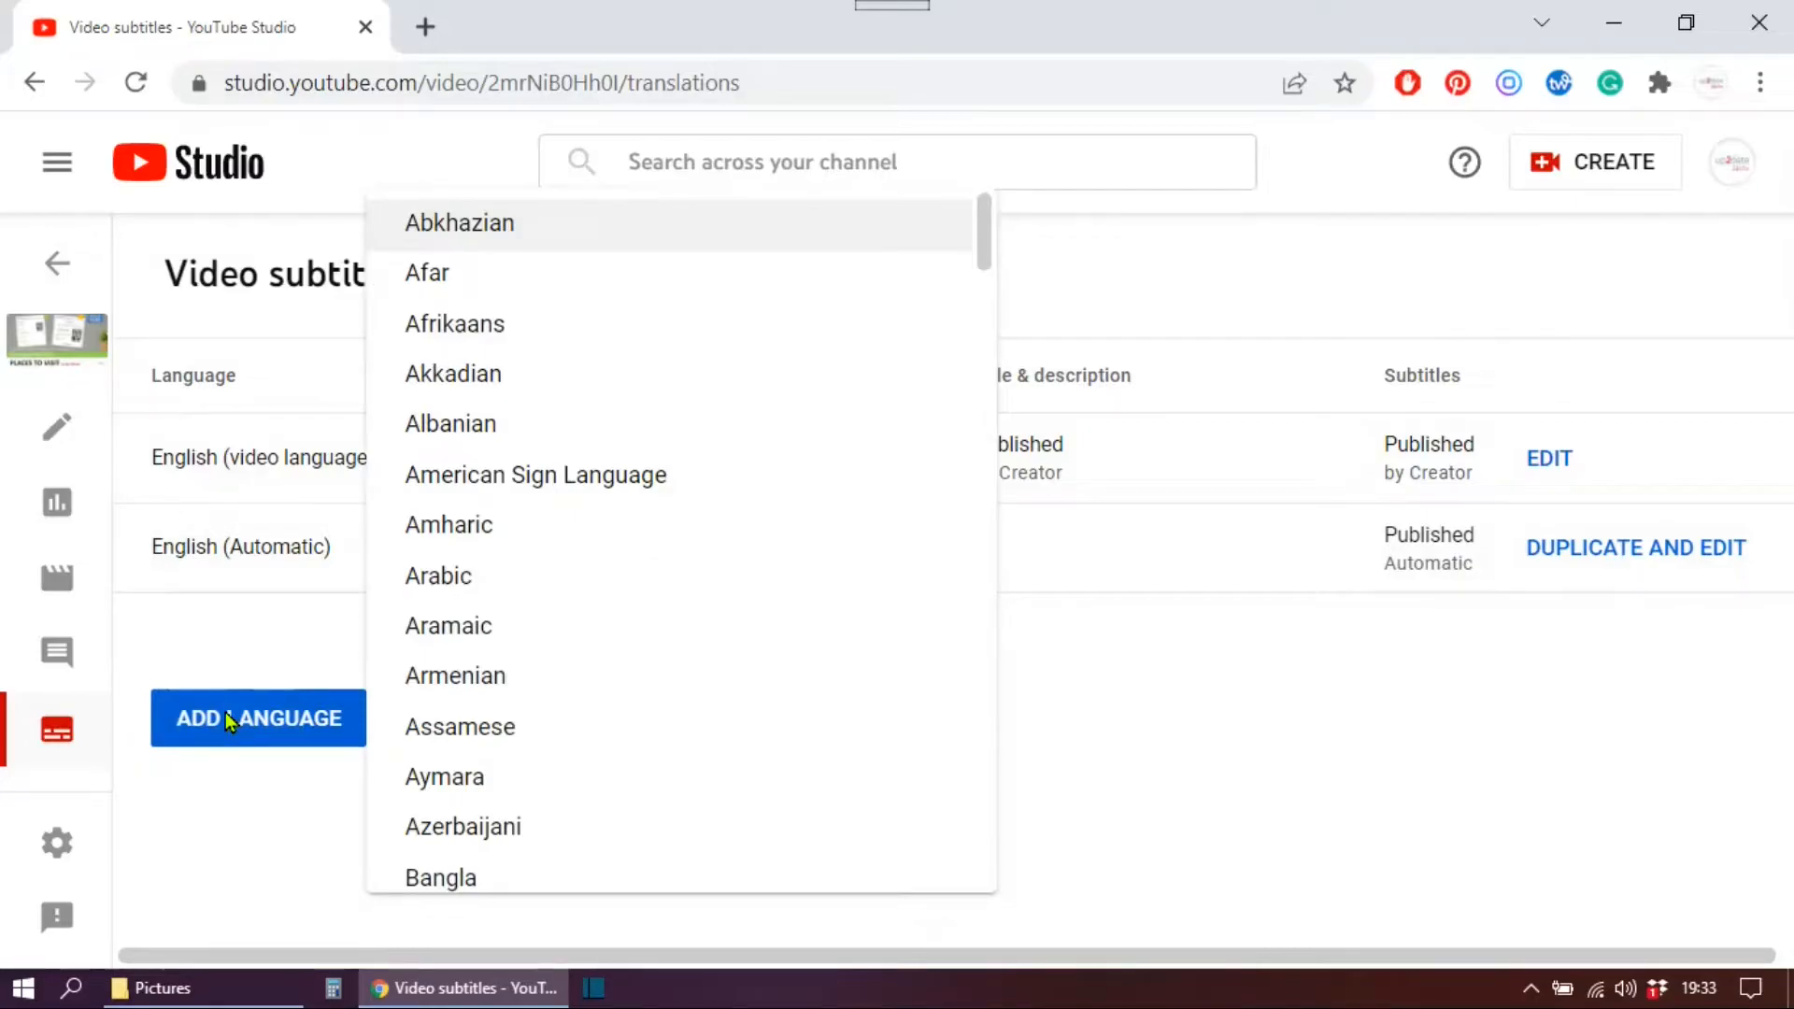
scroll(down, 3)
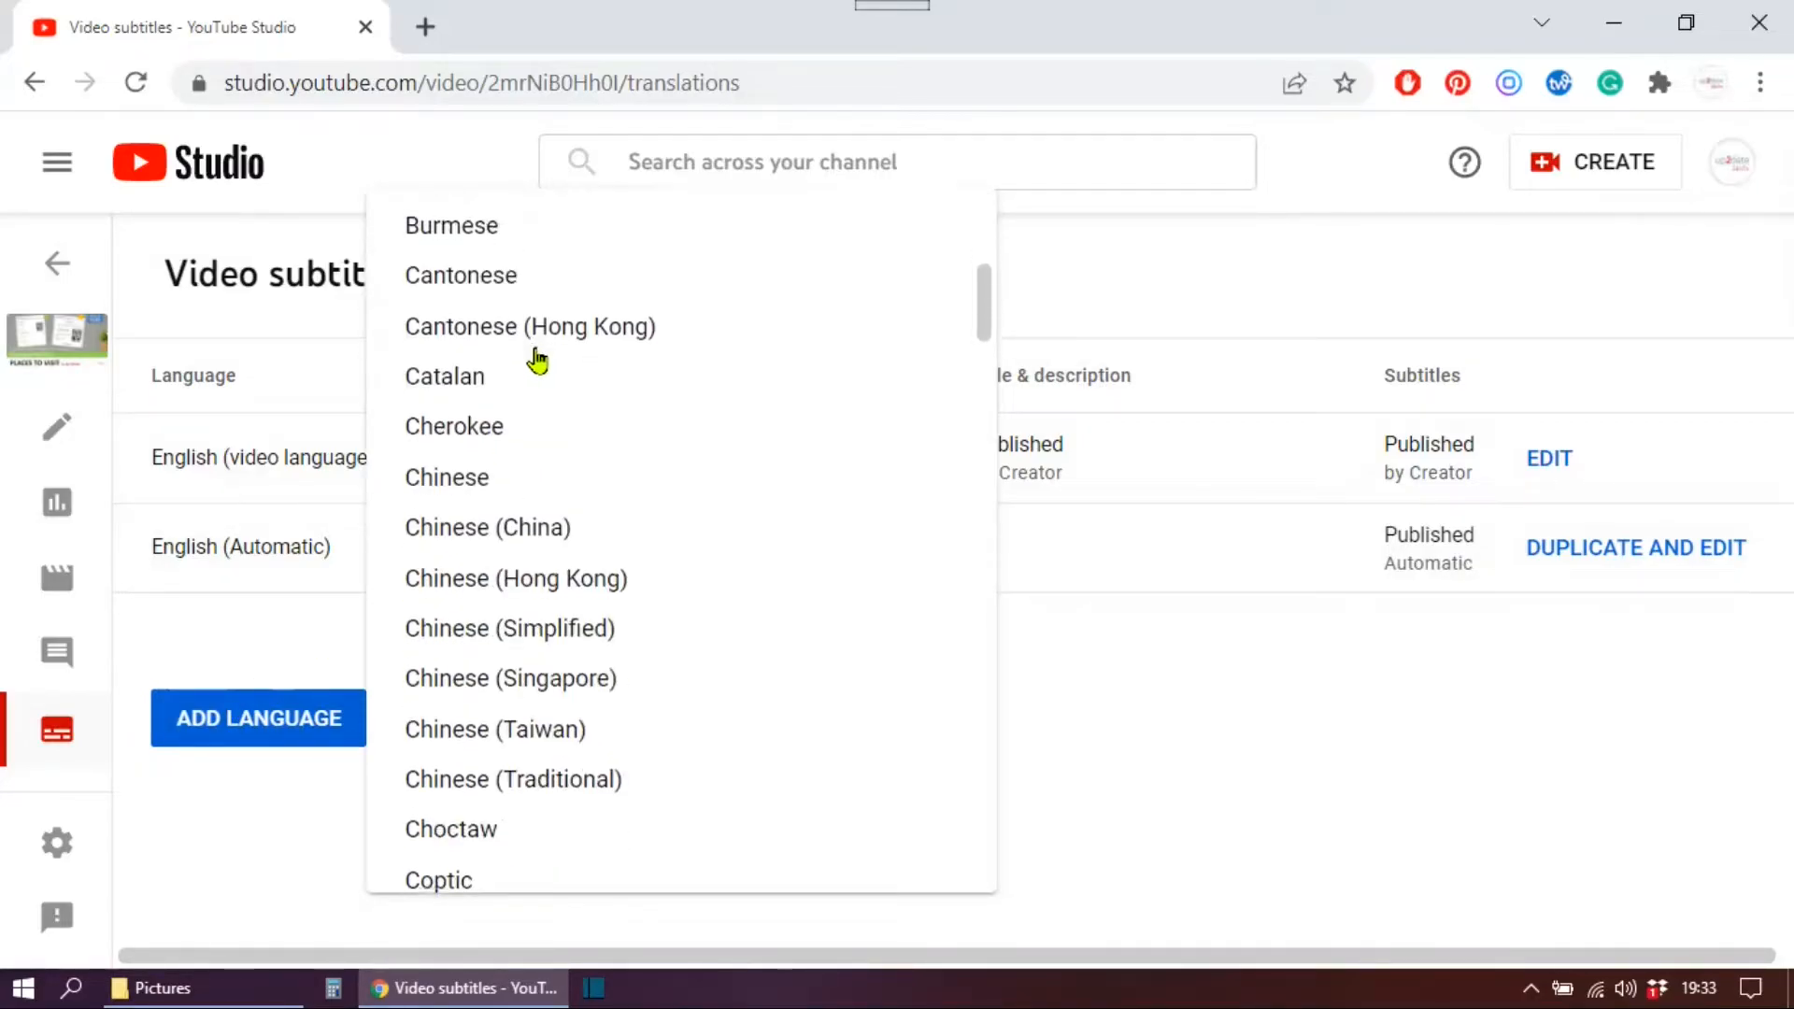
scroll(down, 3)
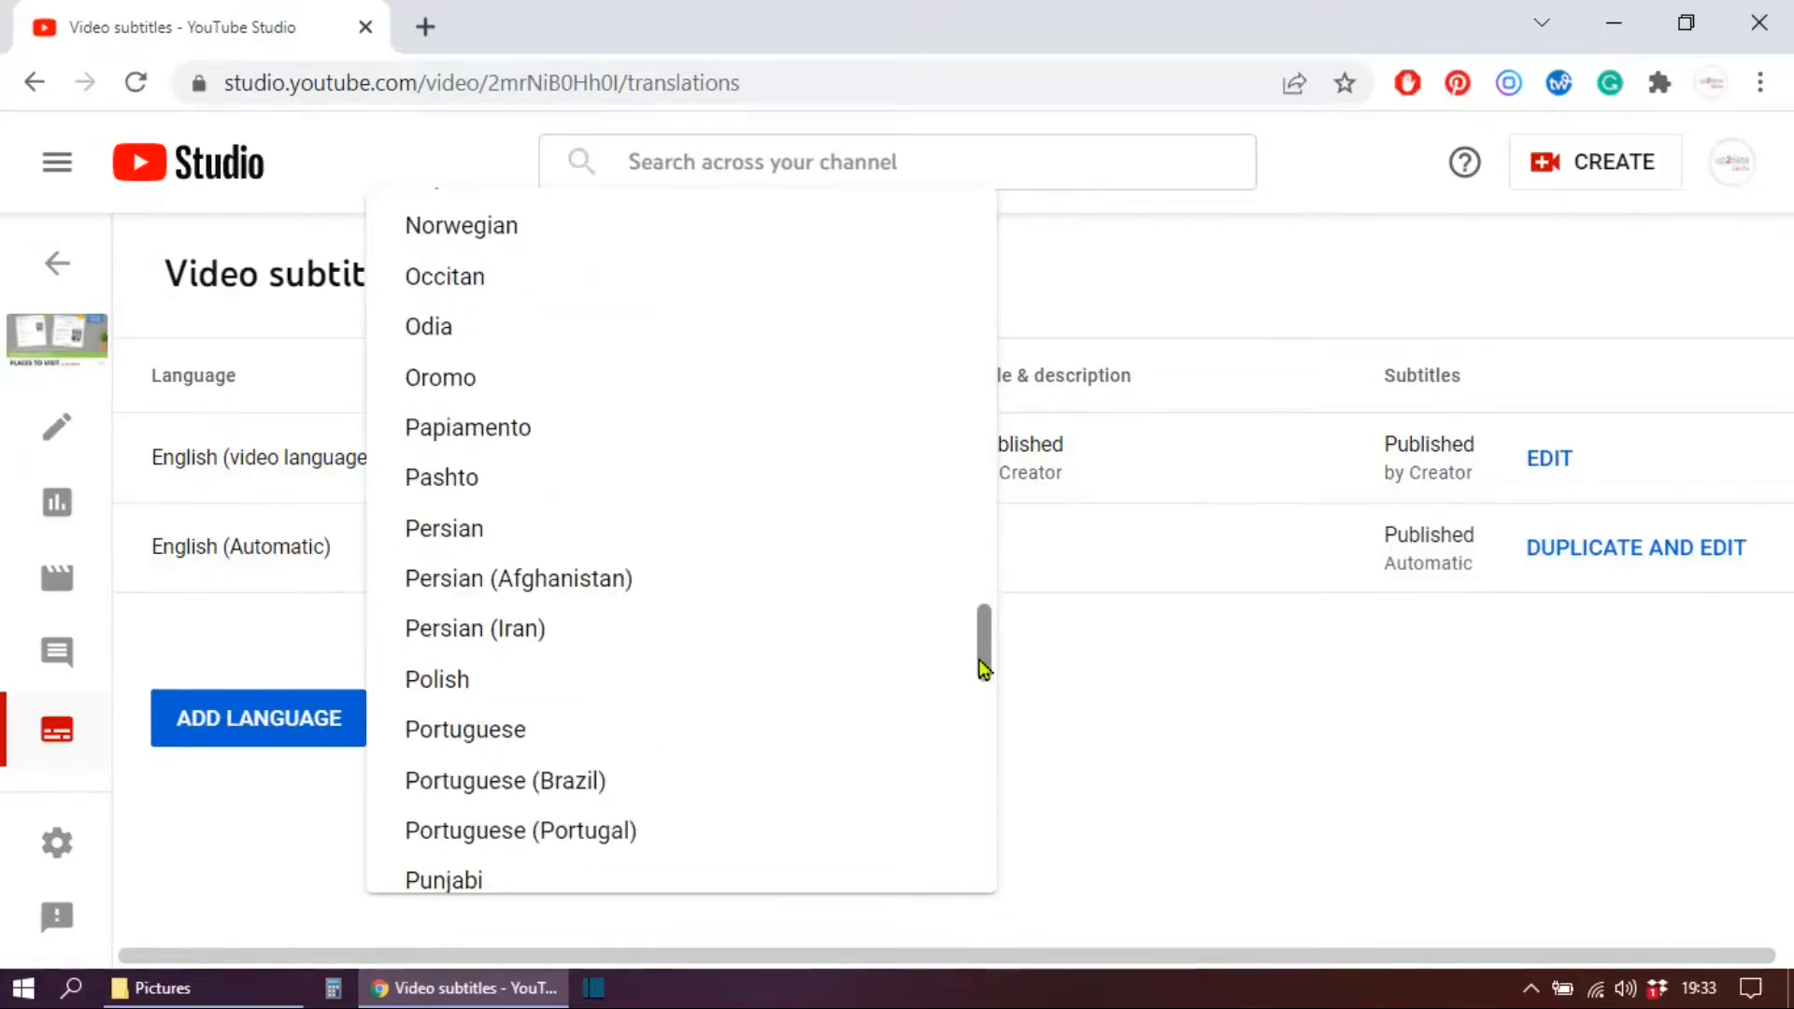
scroll(down, 3)
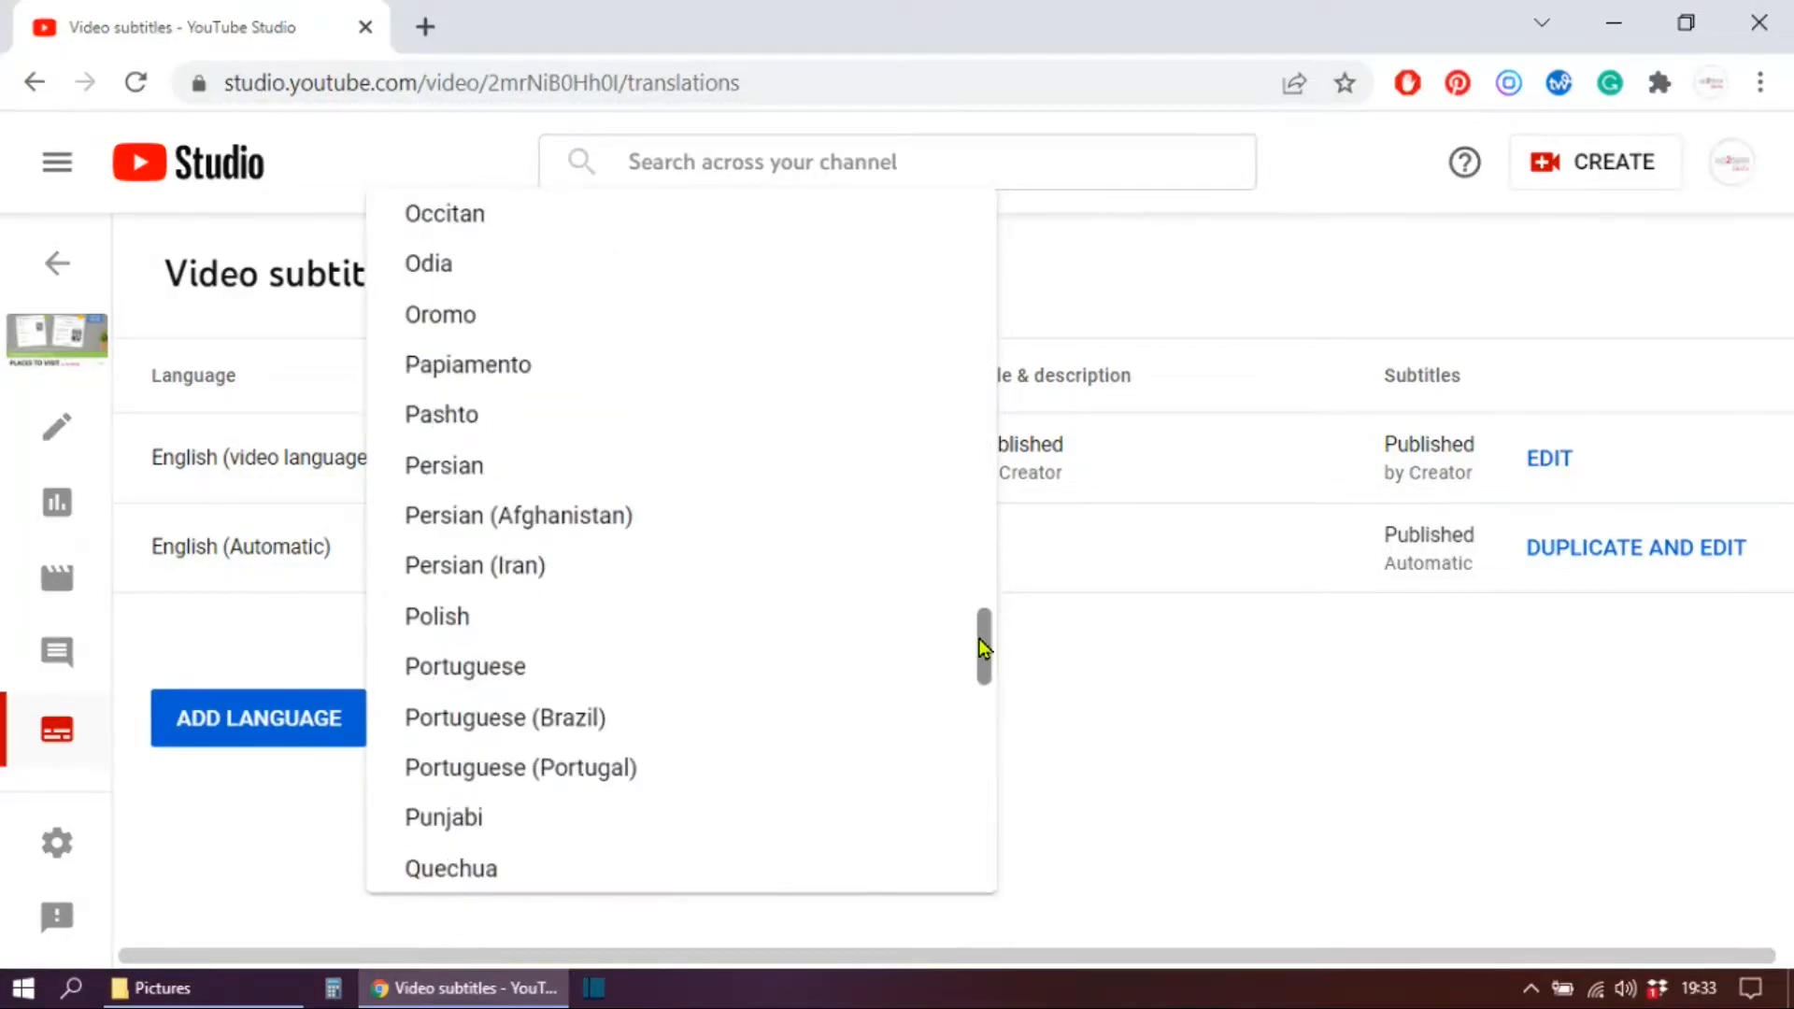
click(521, 767)
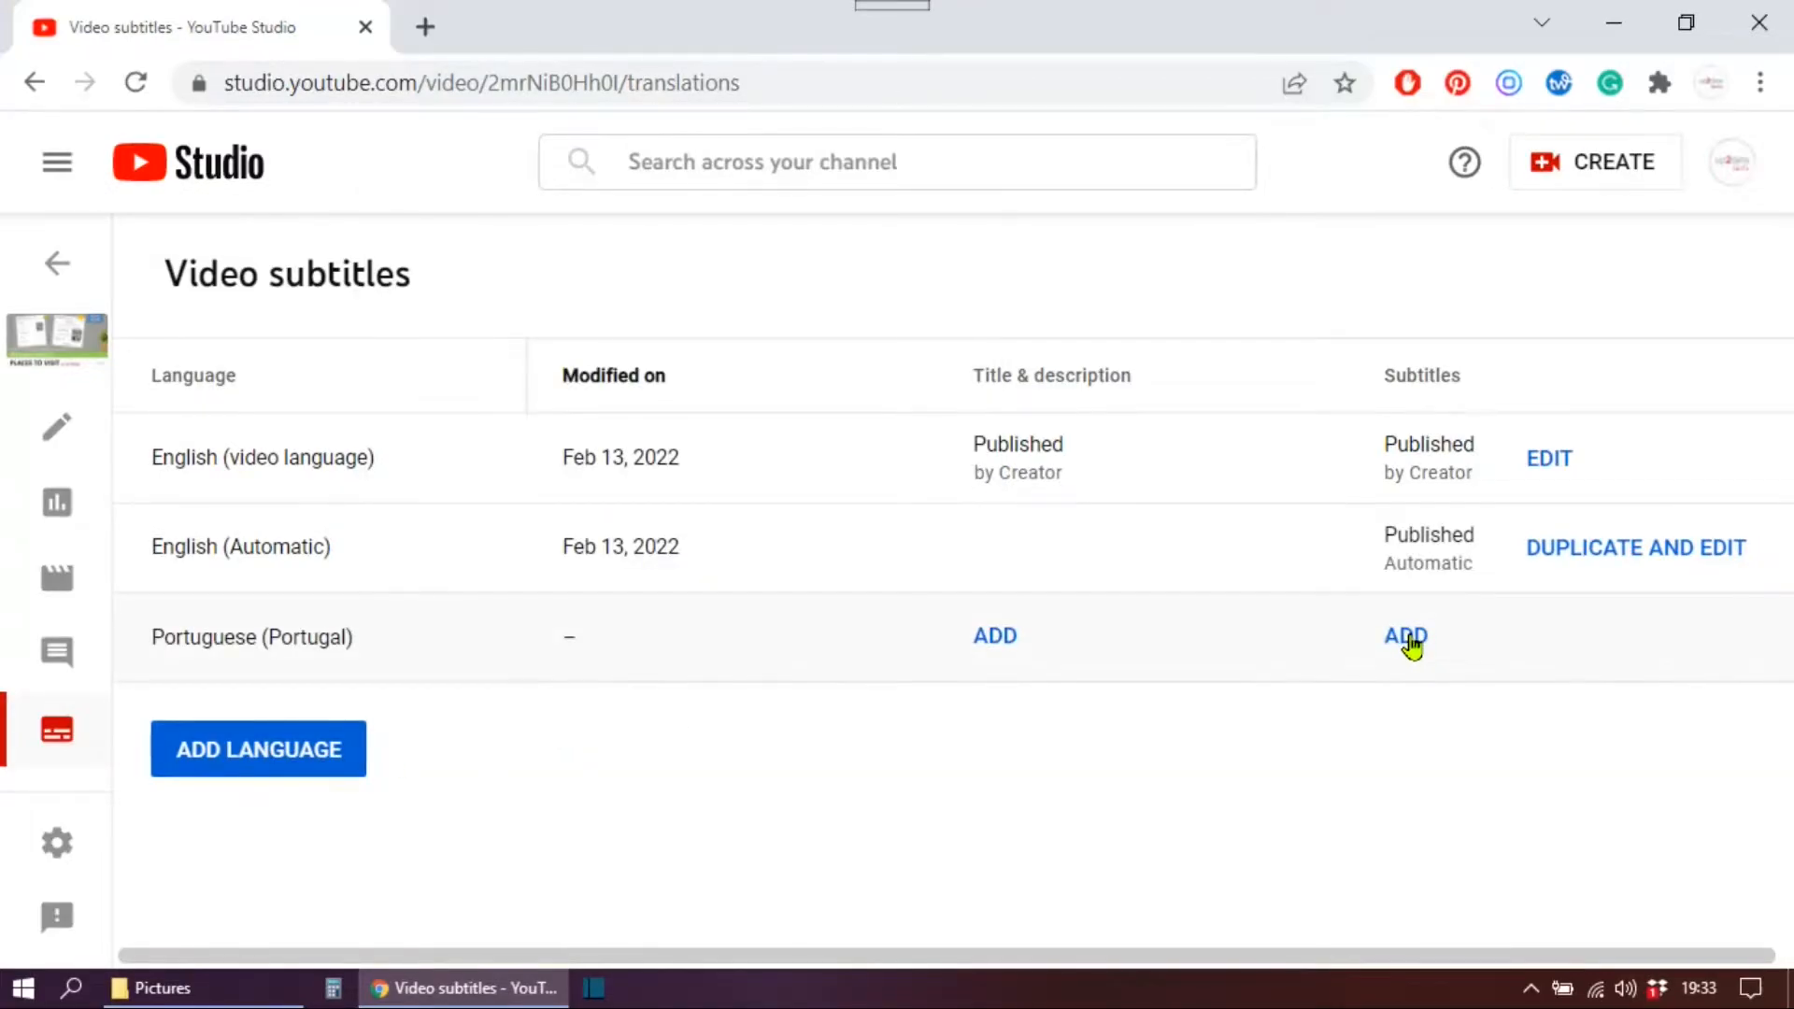
click(1404, 636)
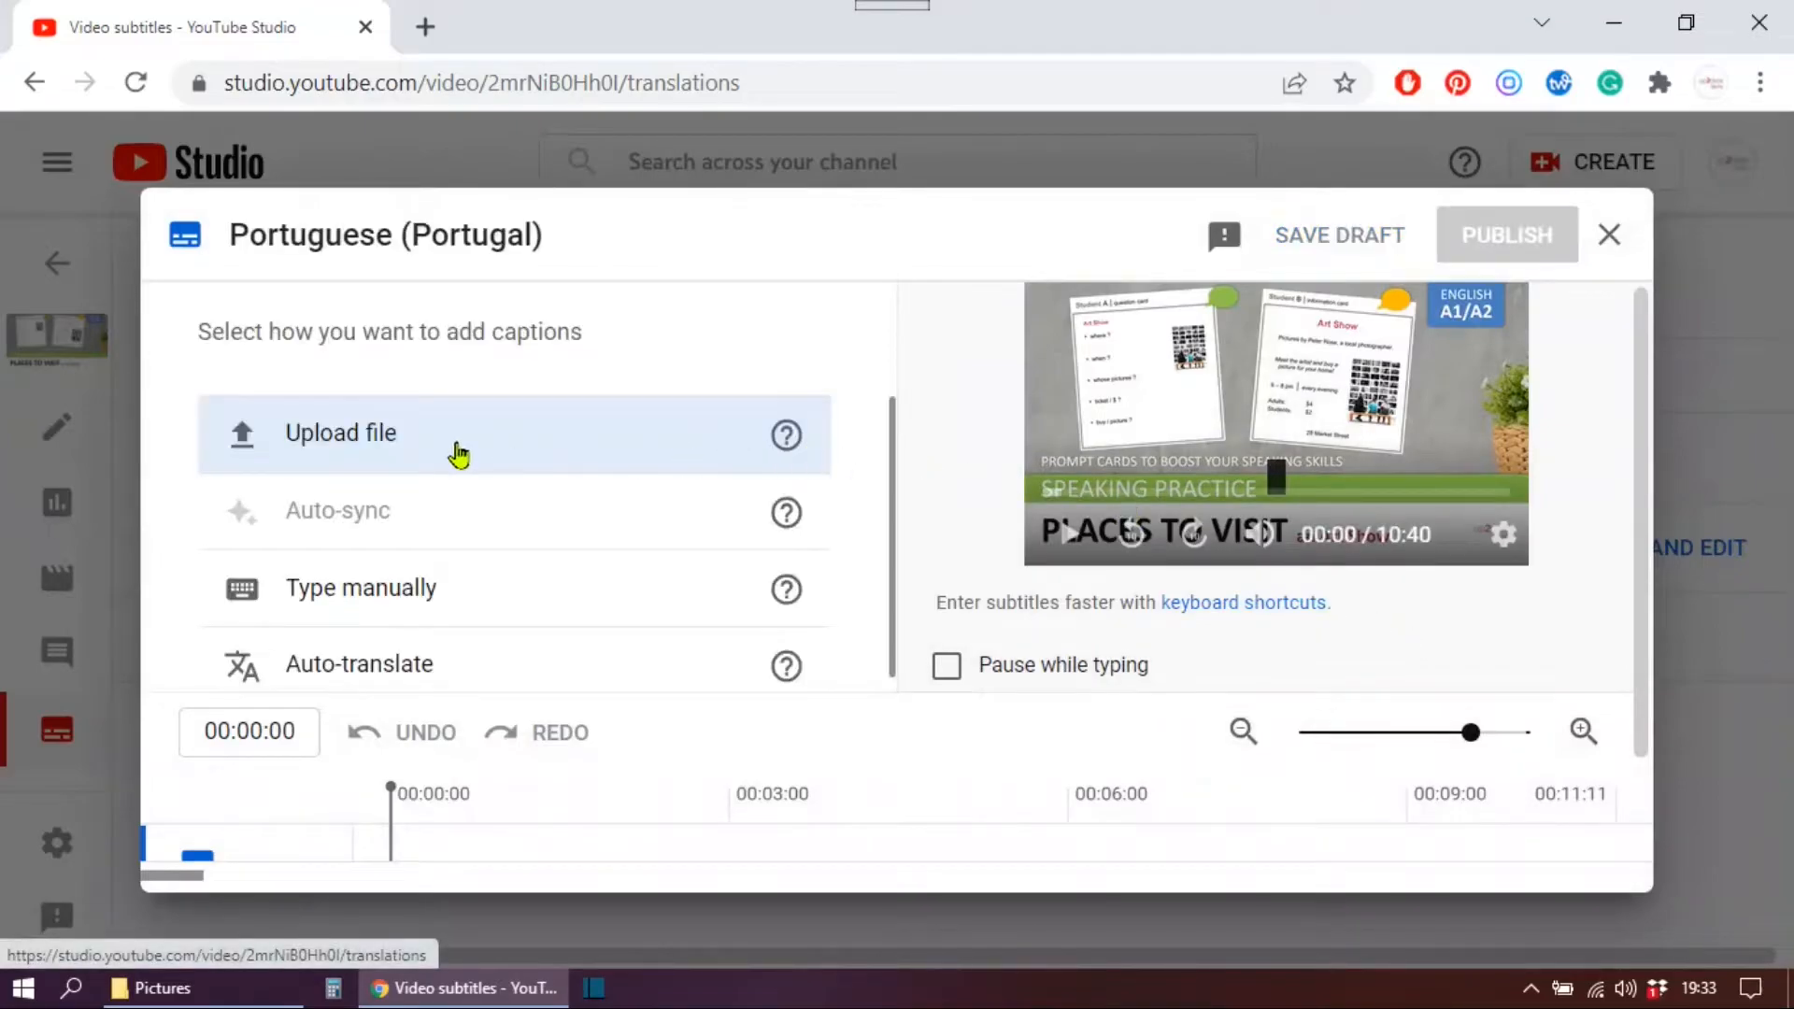
Step: Upload a timed Portuguese subtitle file into the Portuguese (Portugal) editor
click(340, 432)
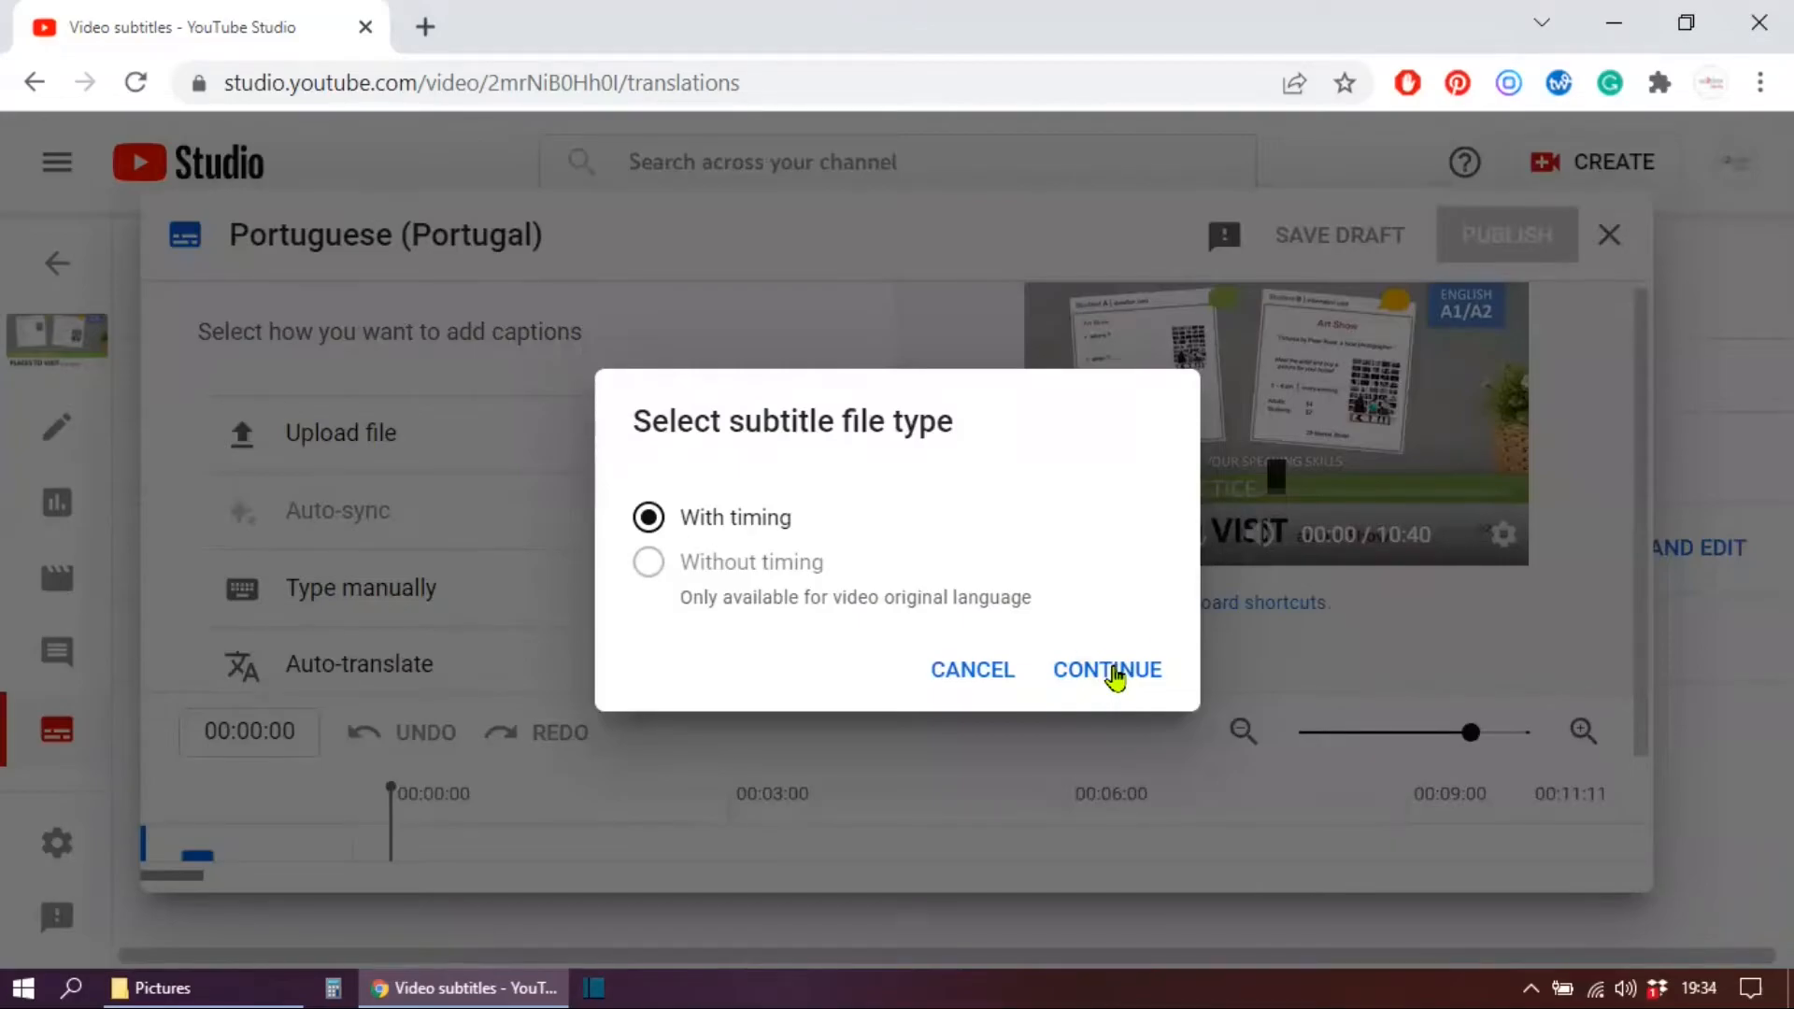
click(1107, 669)
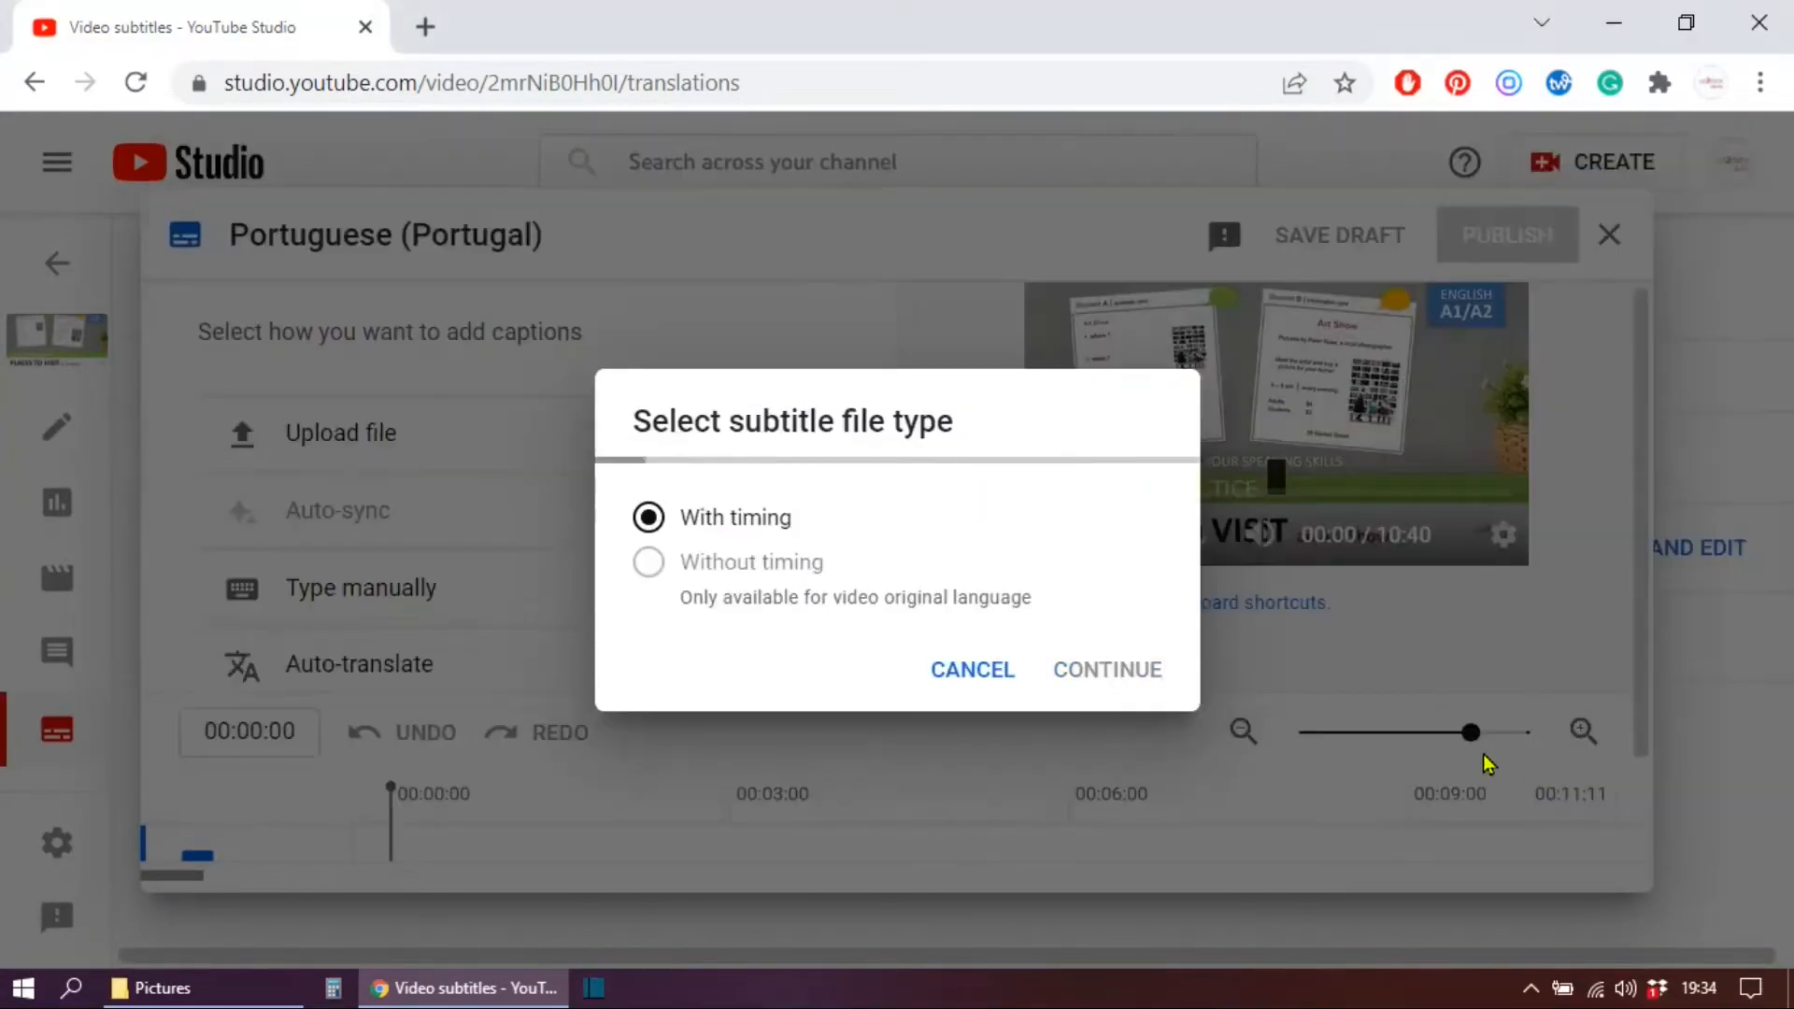
click(1108, 670)
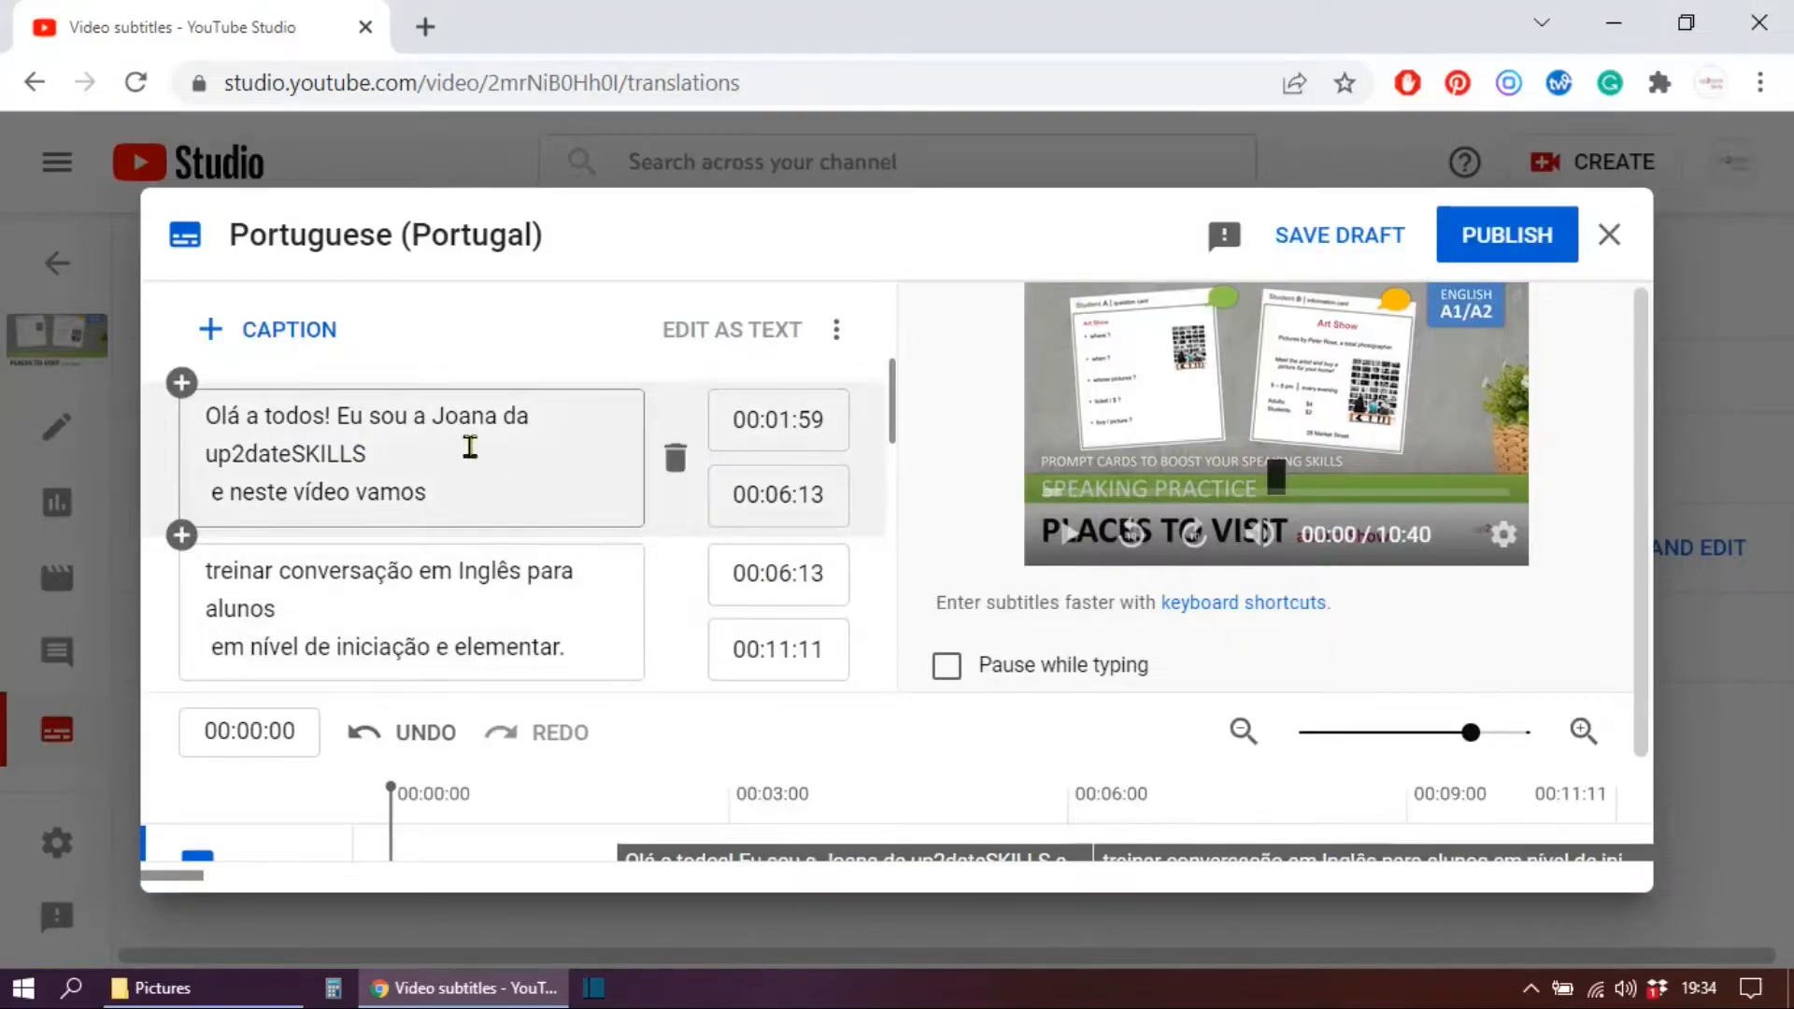
scroll(down, 3)
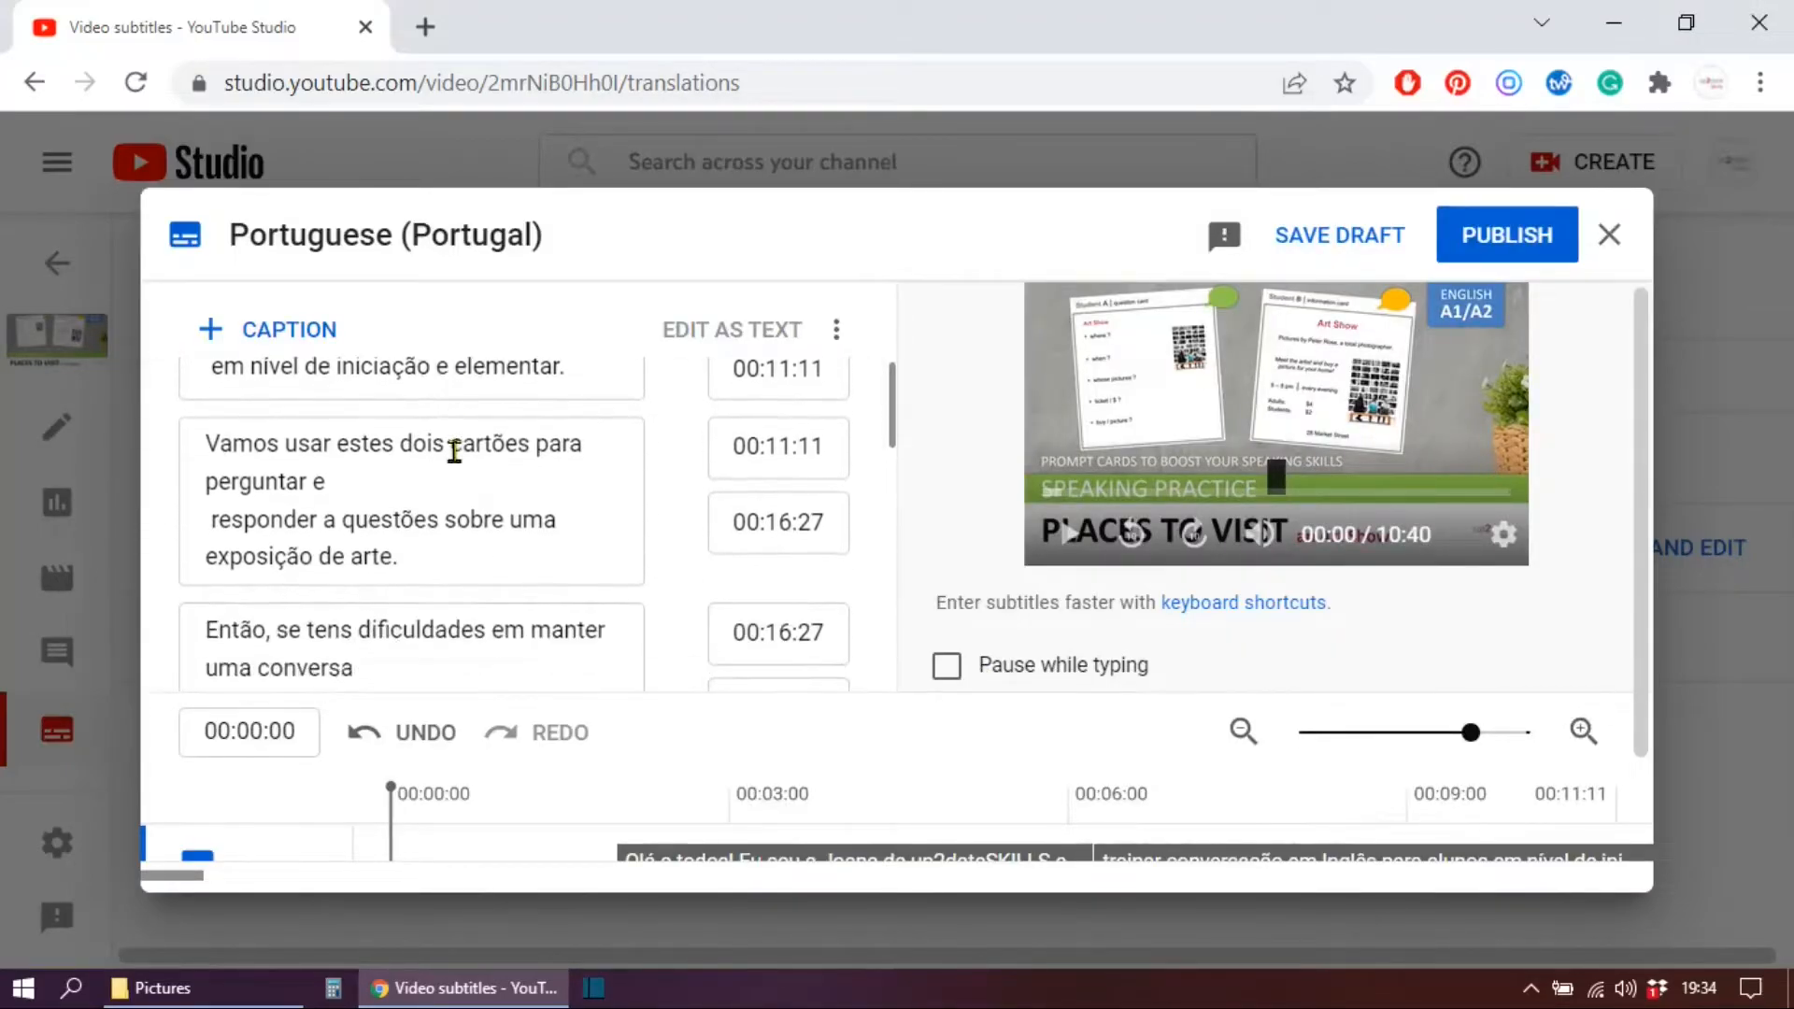
scroll(down, 3)
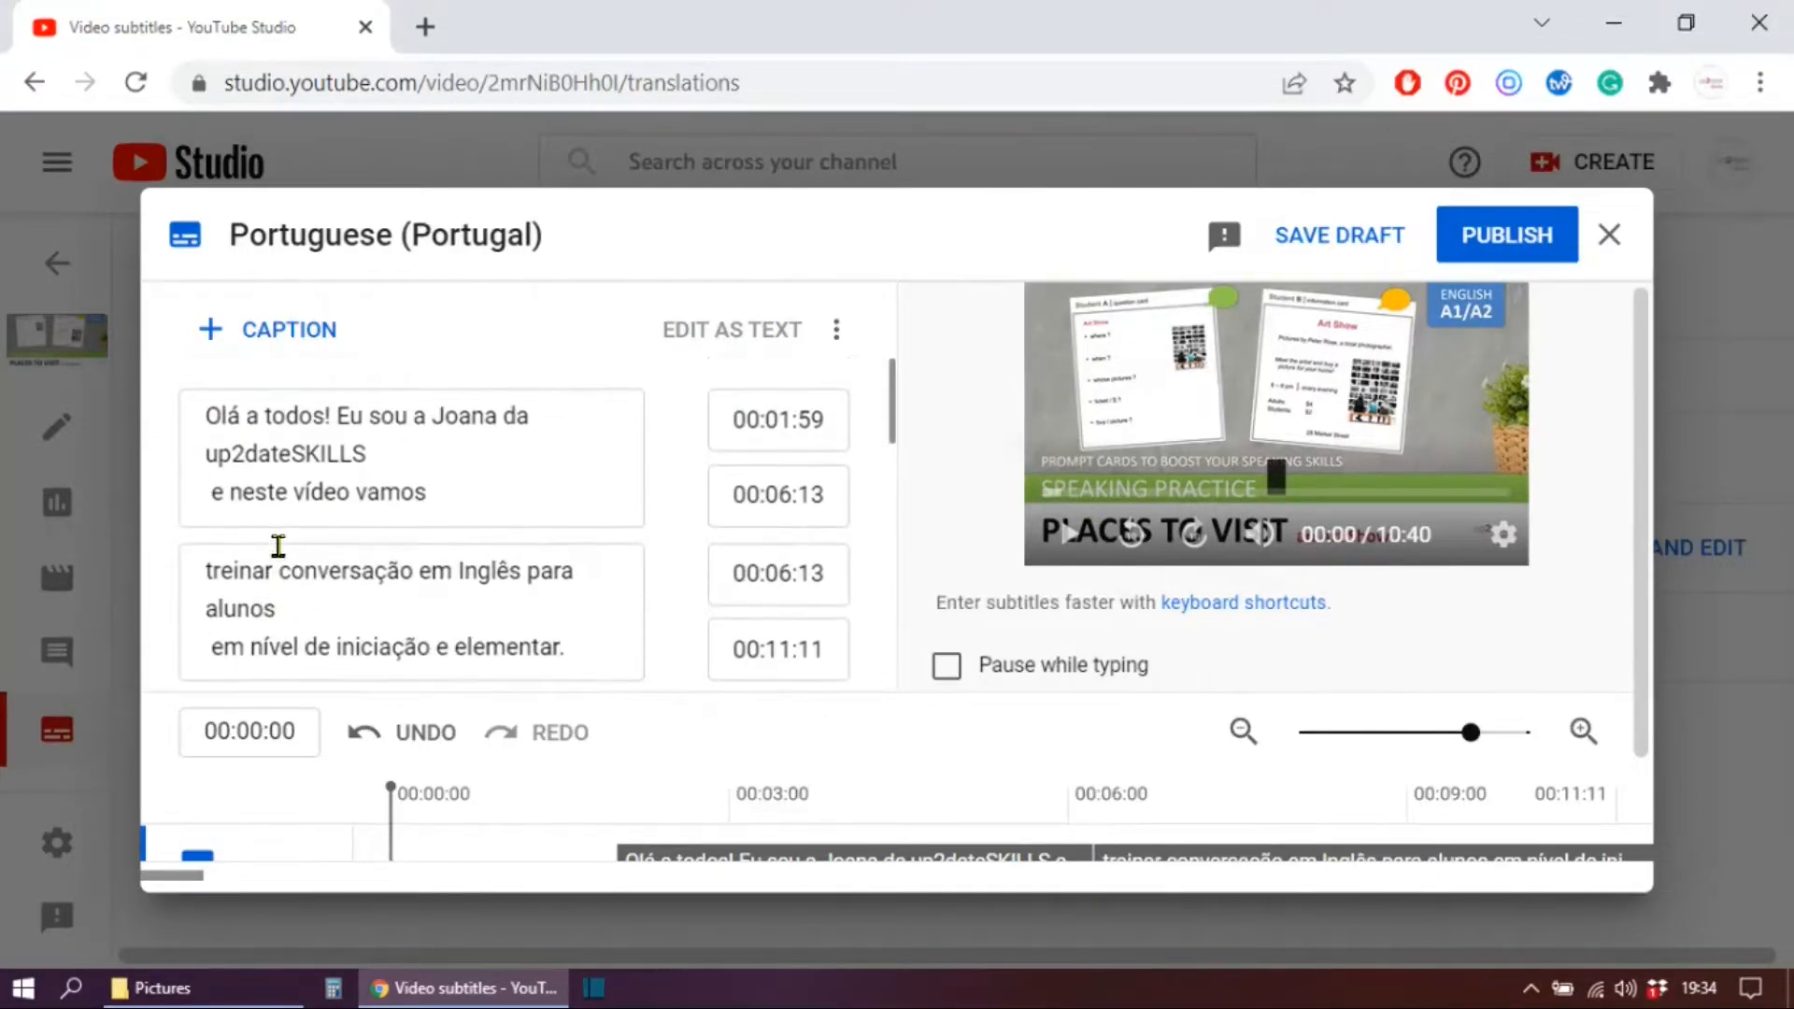
mouse_move(459, 415)
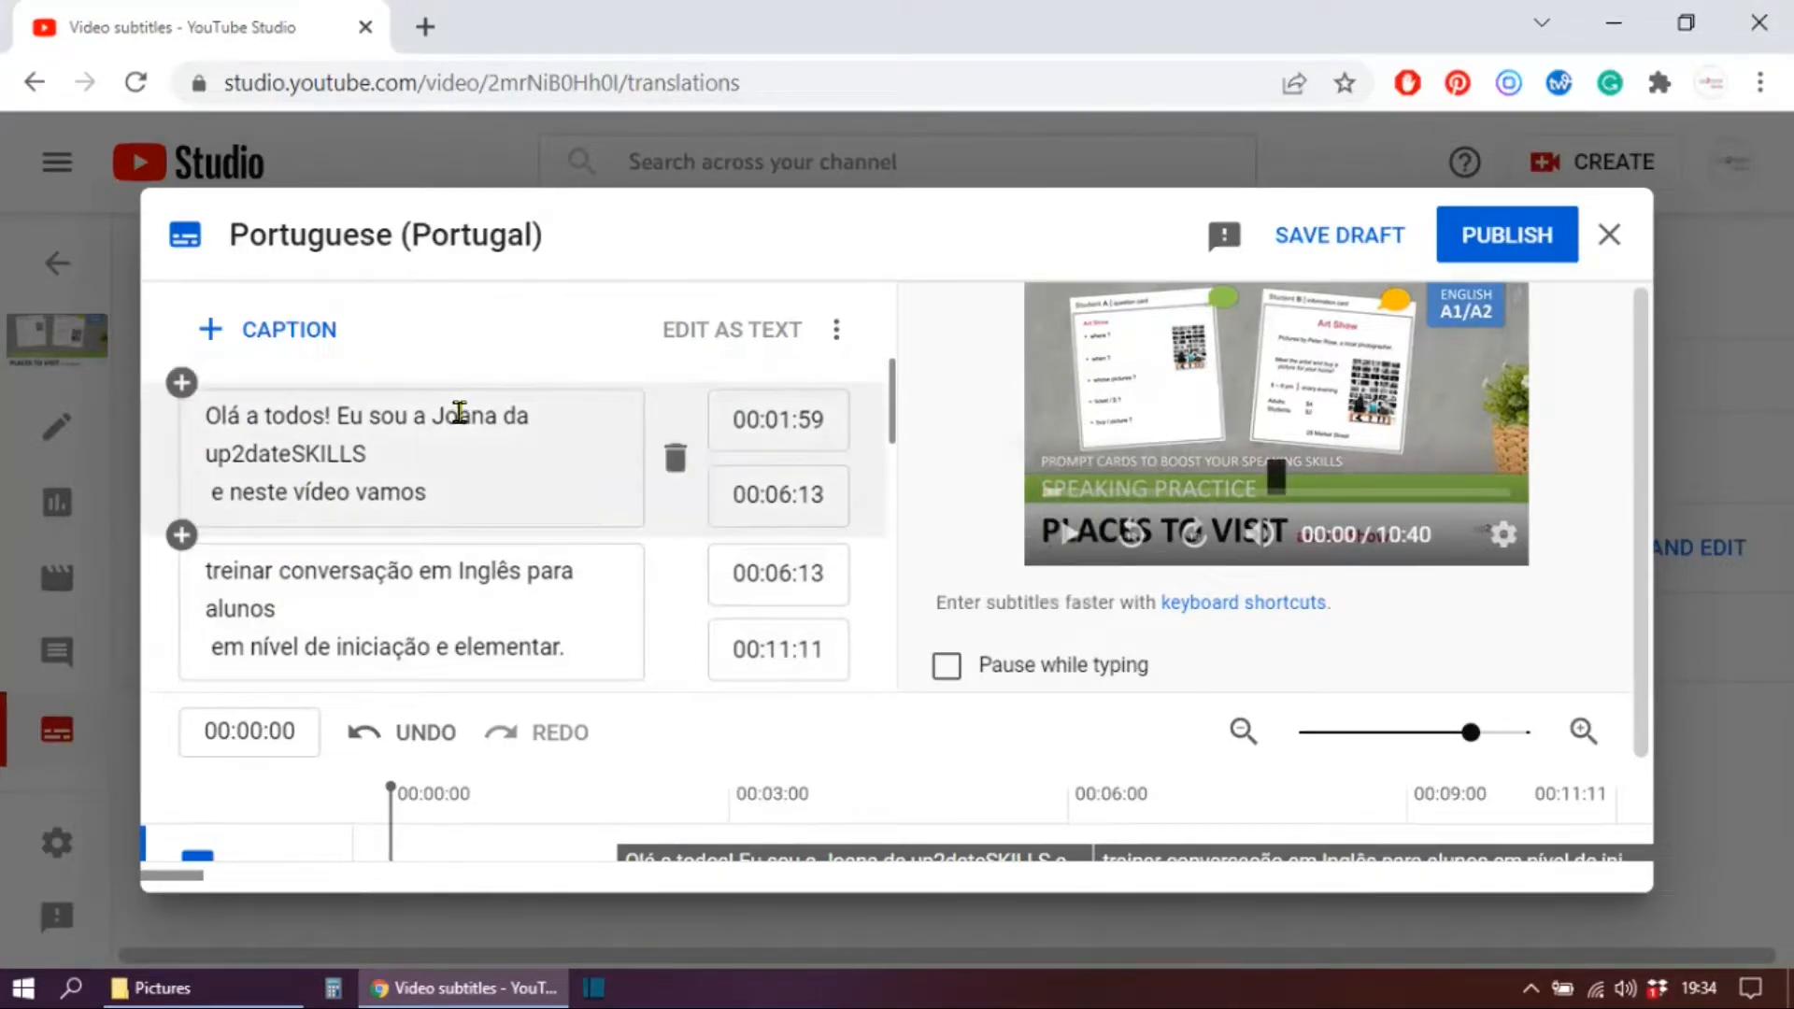
click(1065, 534)
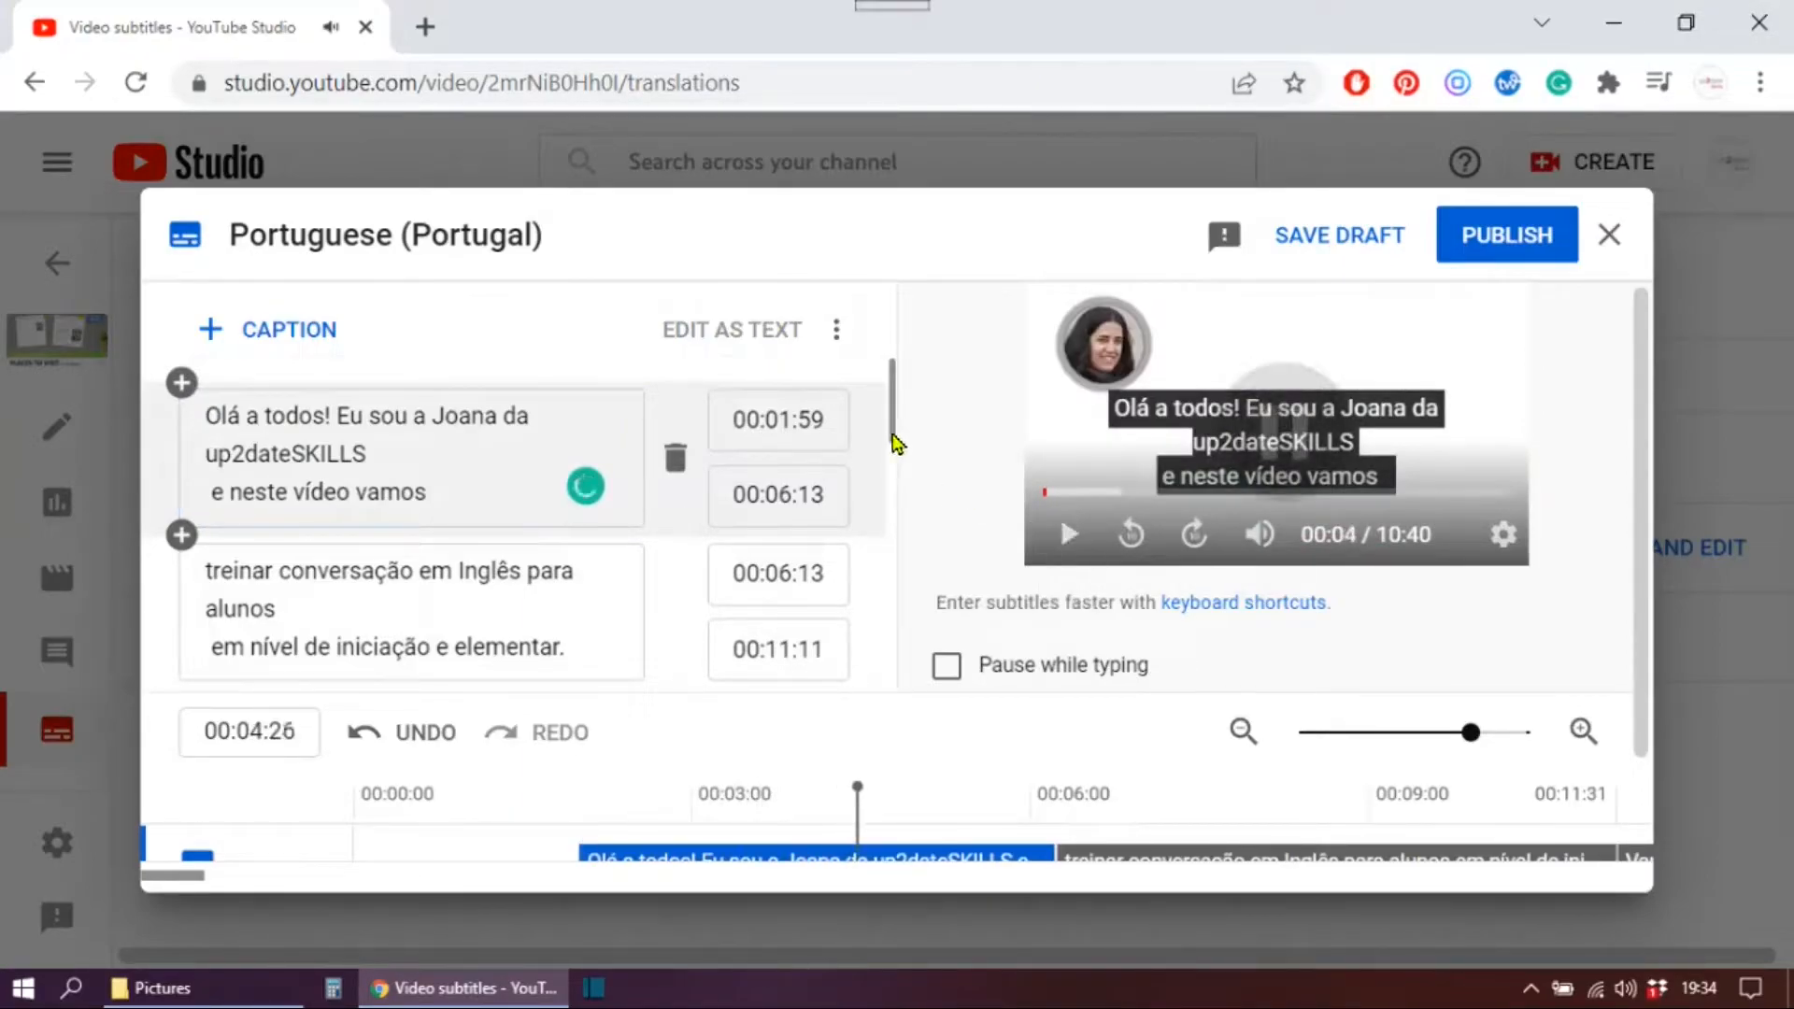
scroll(down, 3)
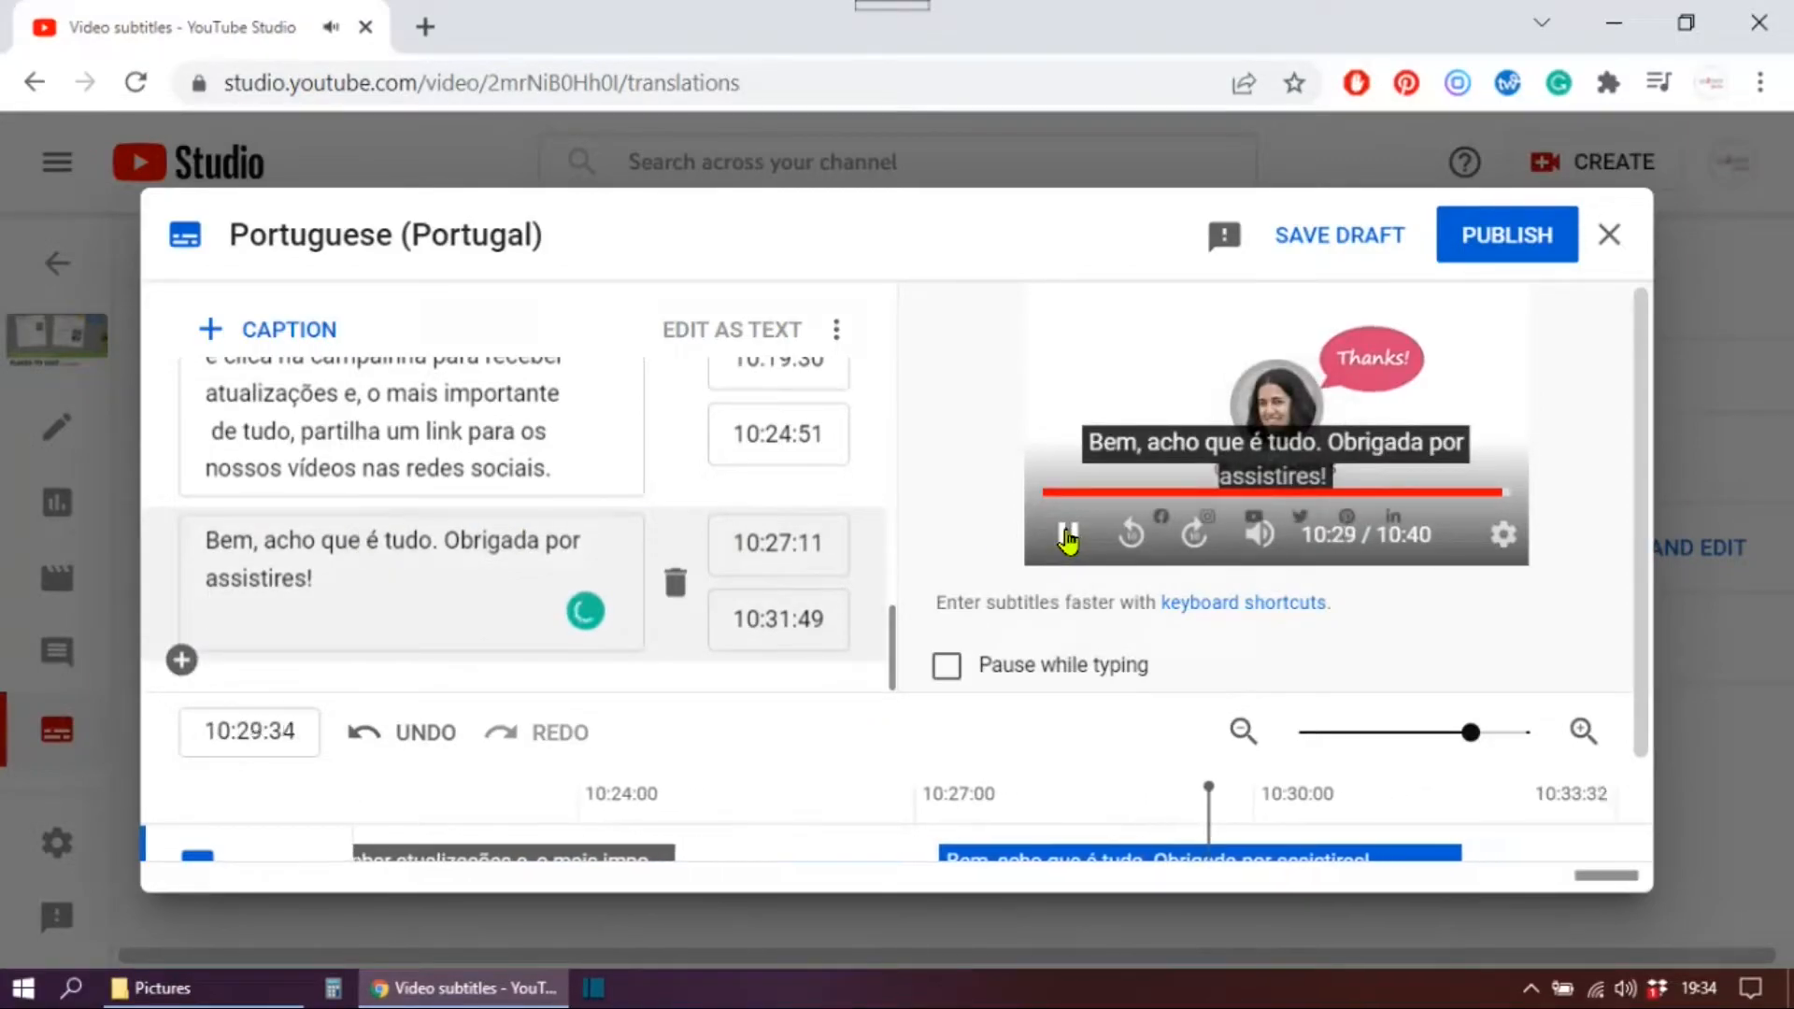
click(1068, 535)
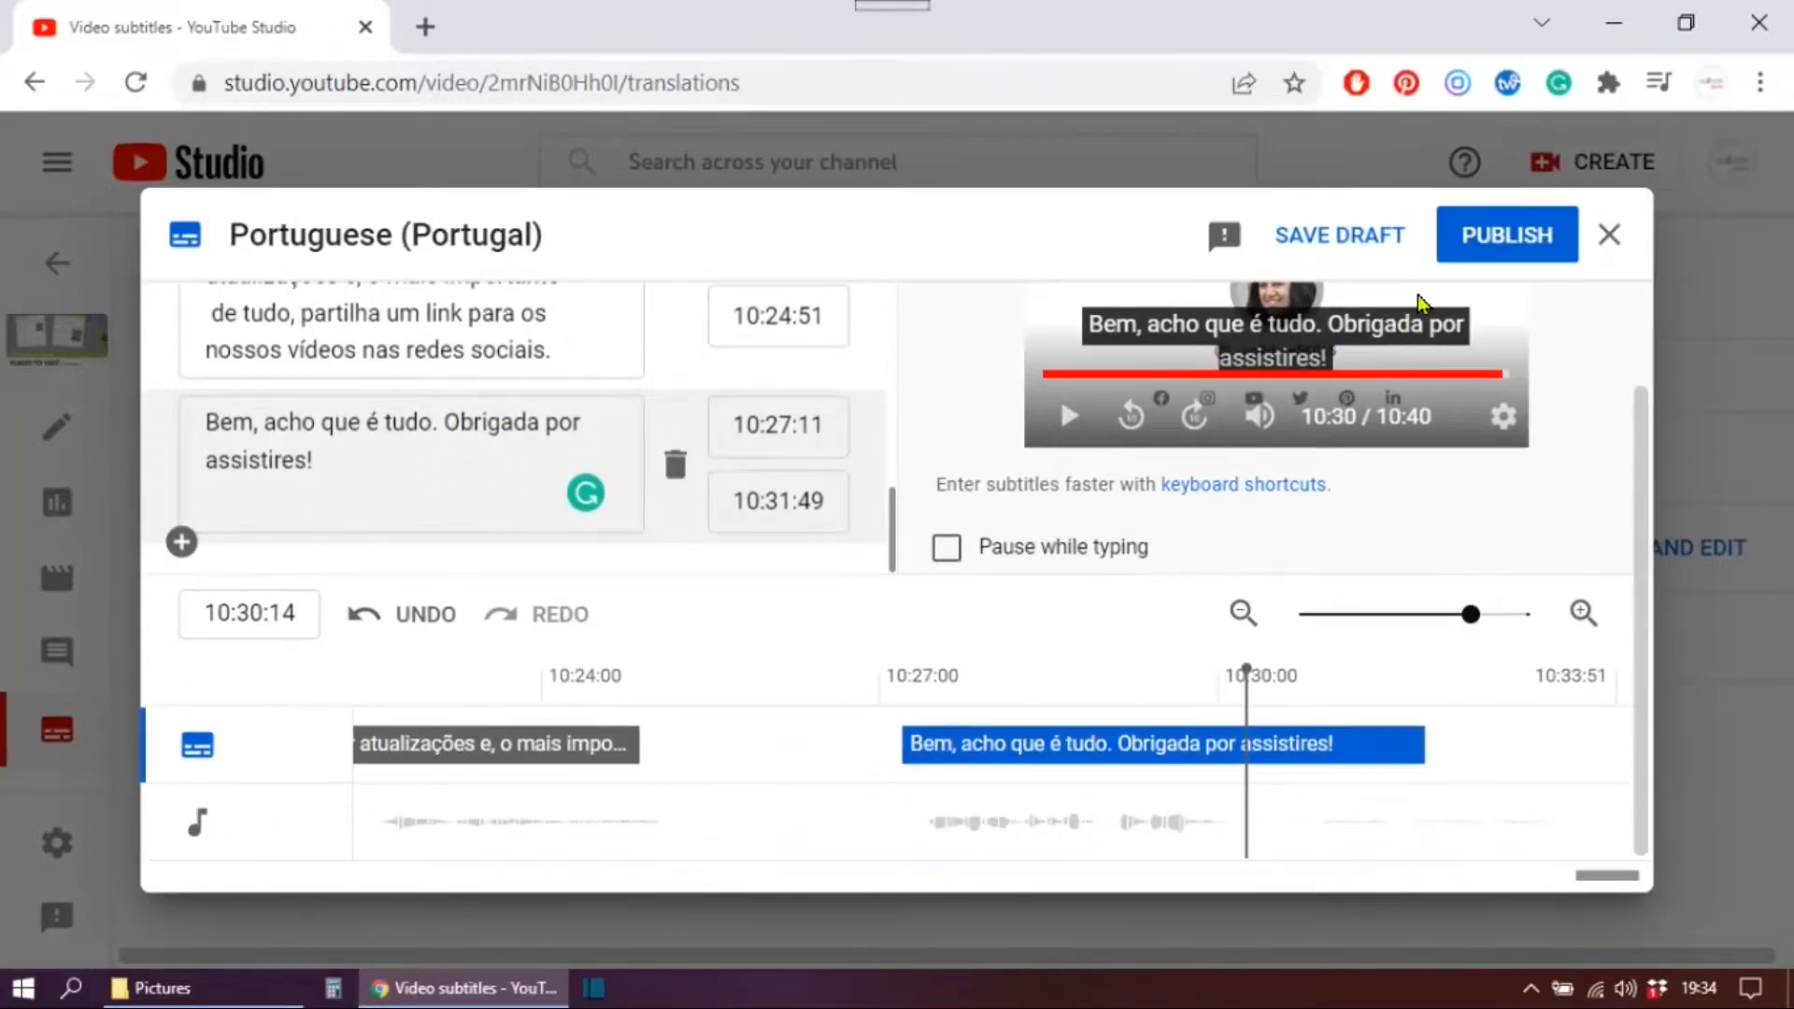
mouse_move(1510, 238)
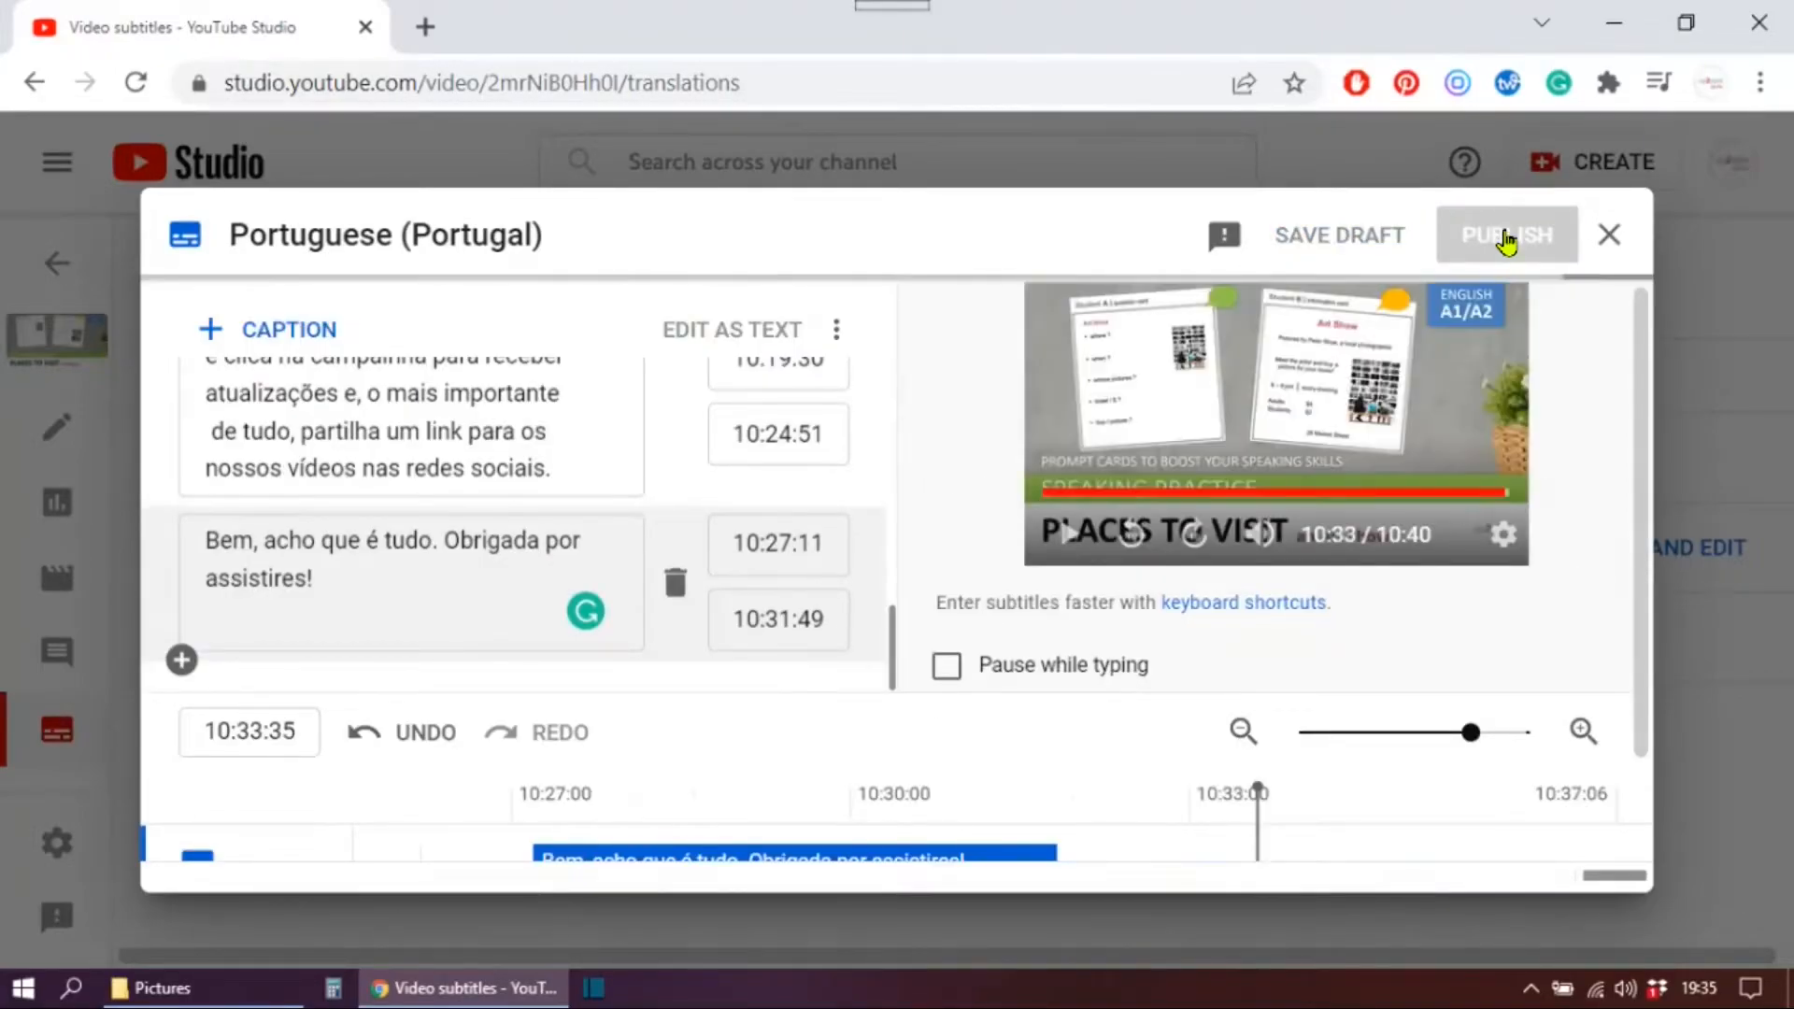
Step: Publish the Portuguese (Portugal) subtitles and open the title and description translation form
click(1507, 234)
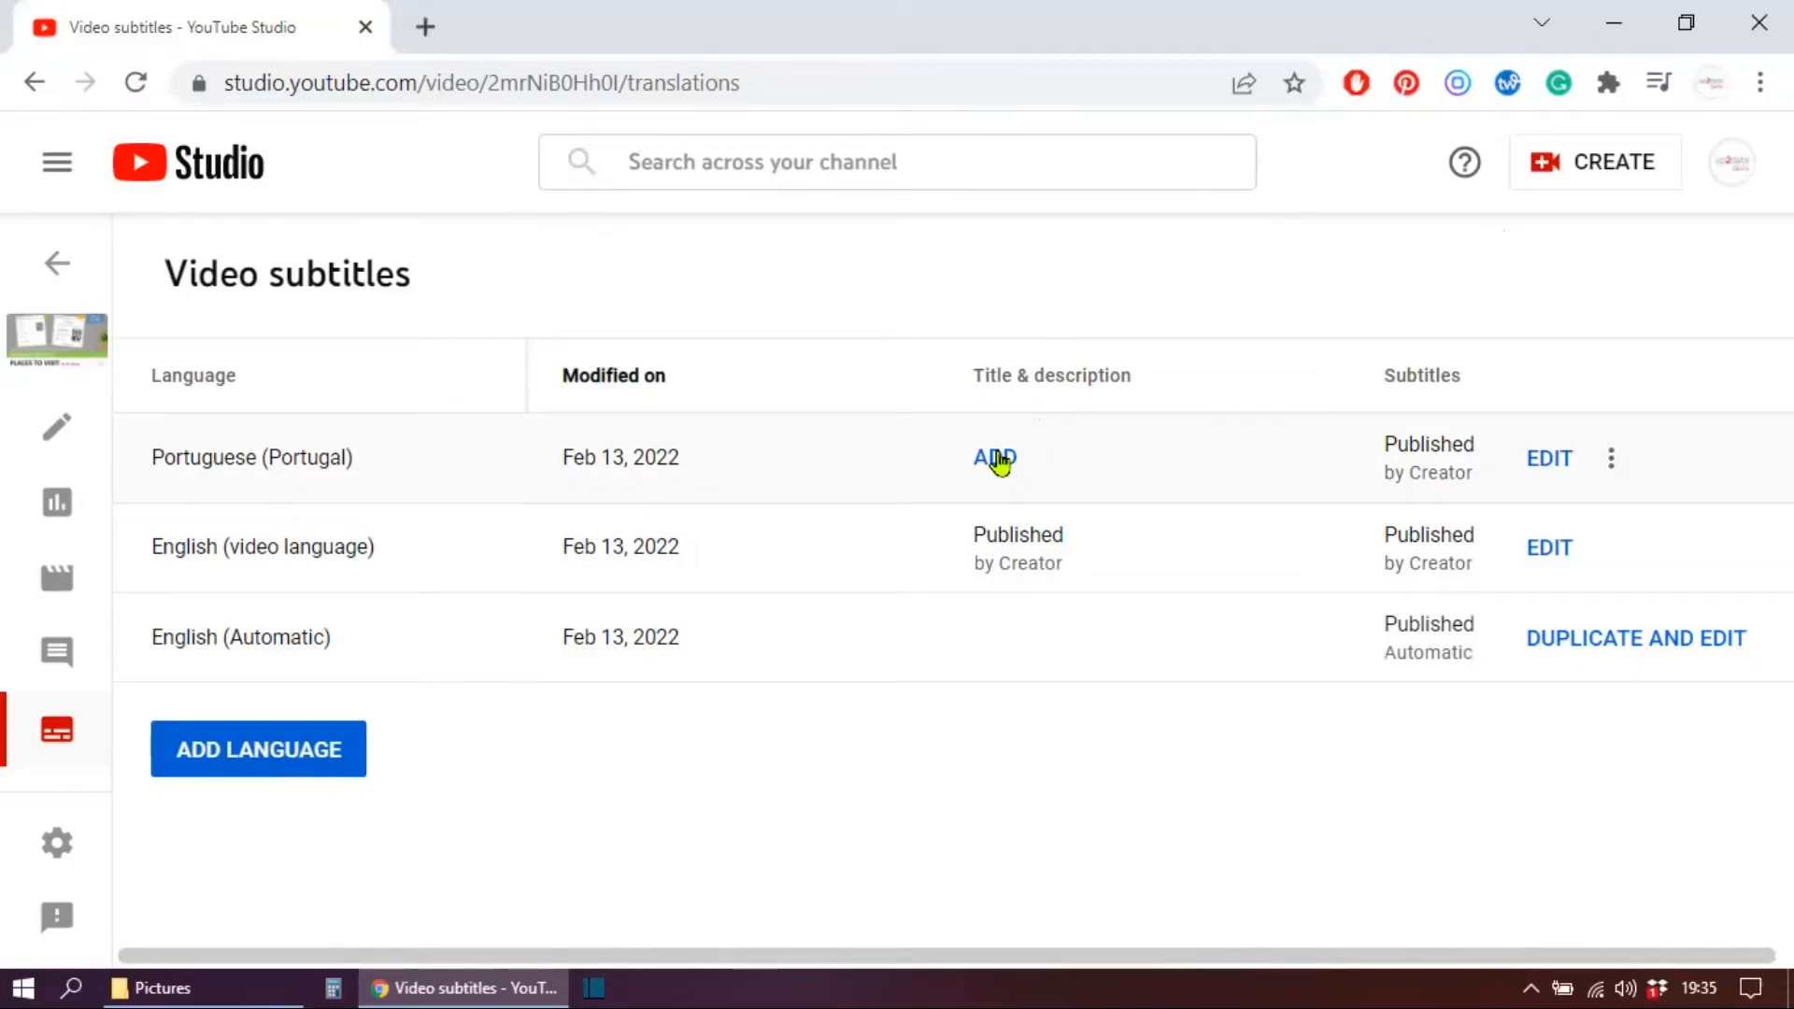
click(993, 459)
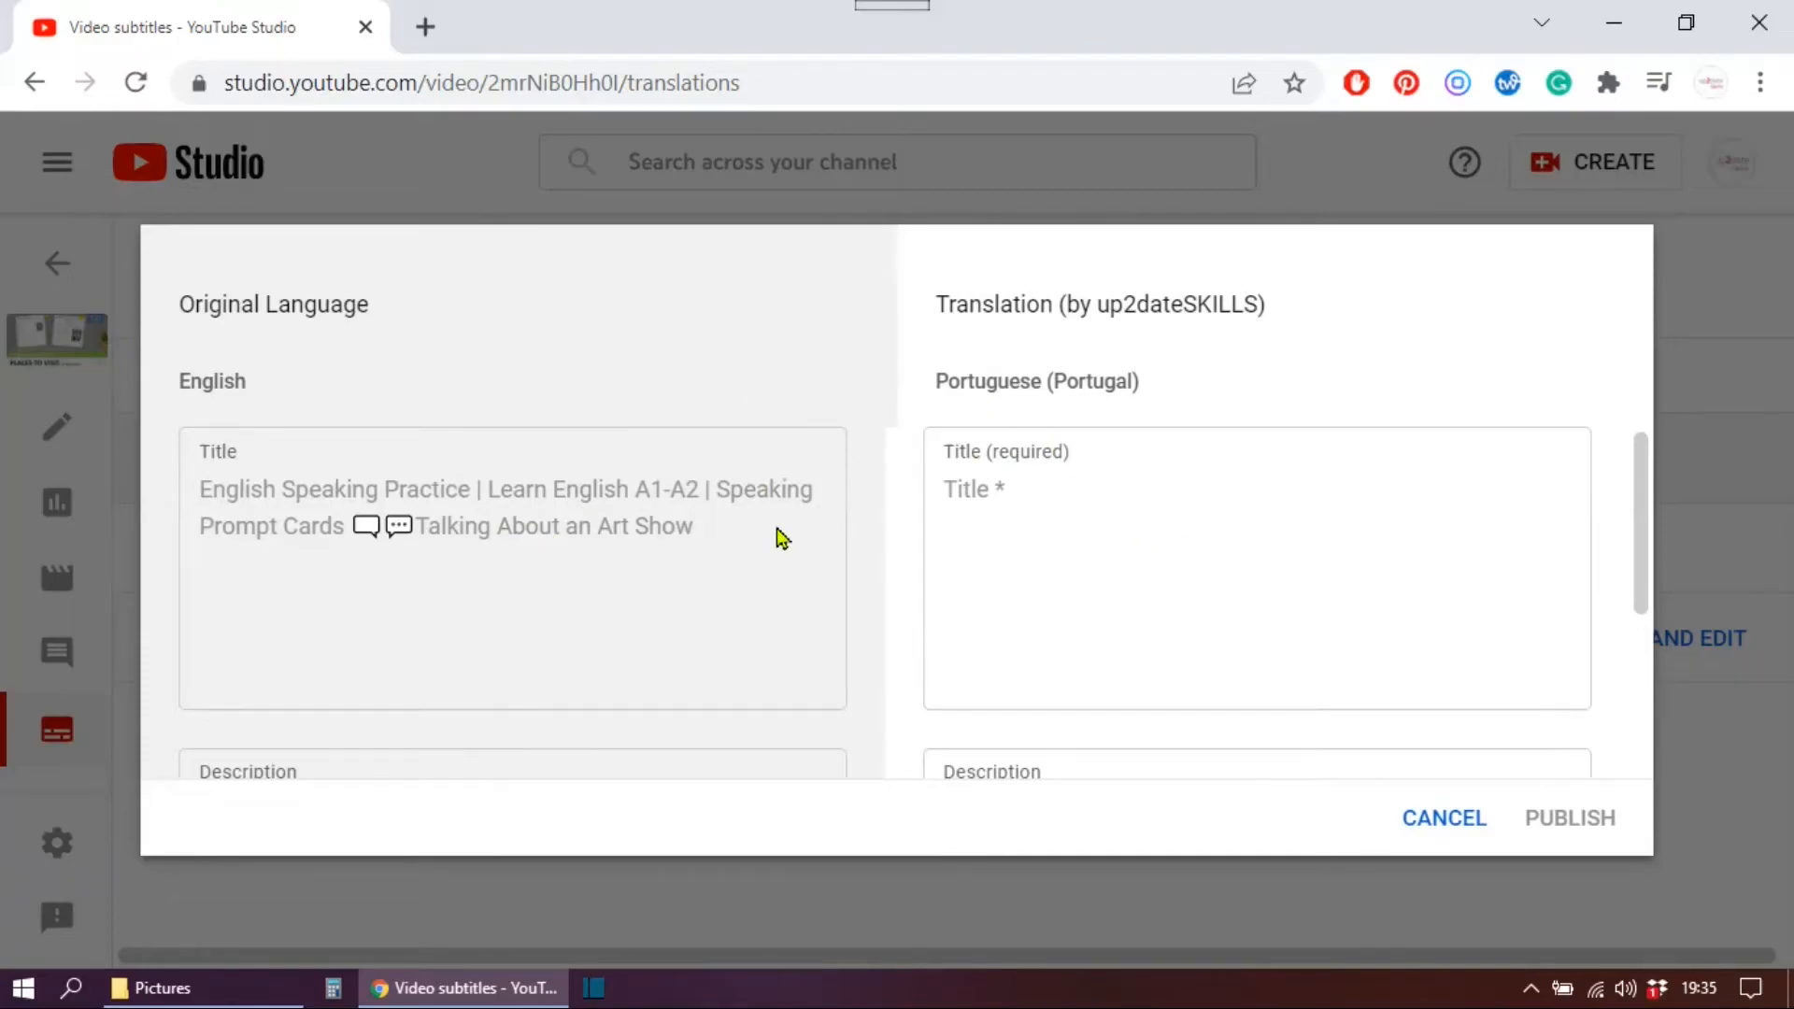
Step: Cancel the Portuguese title and description translation, leaving both fields empty
click(1059, 513)
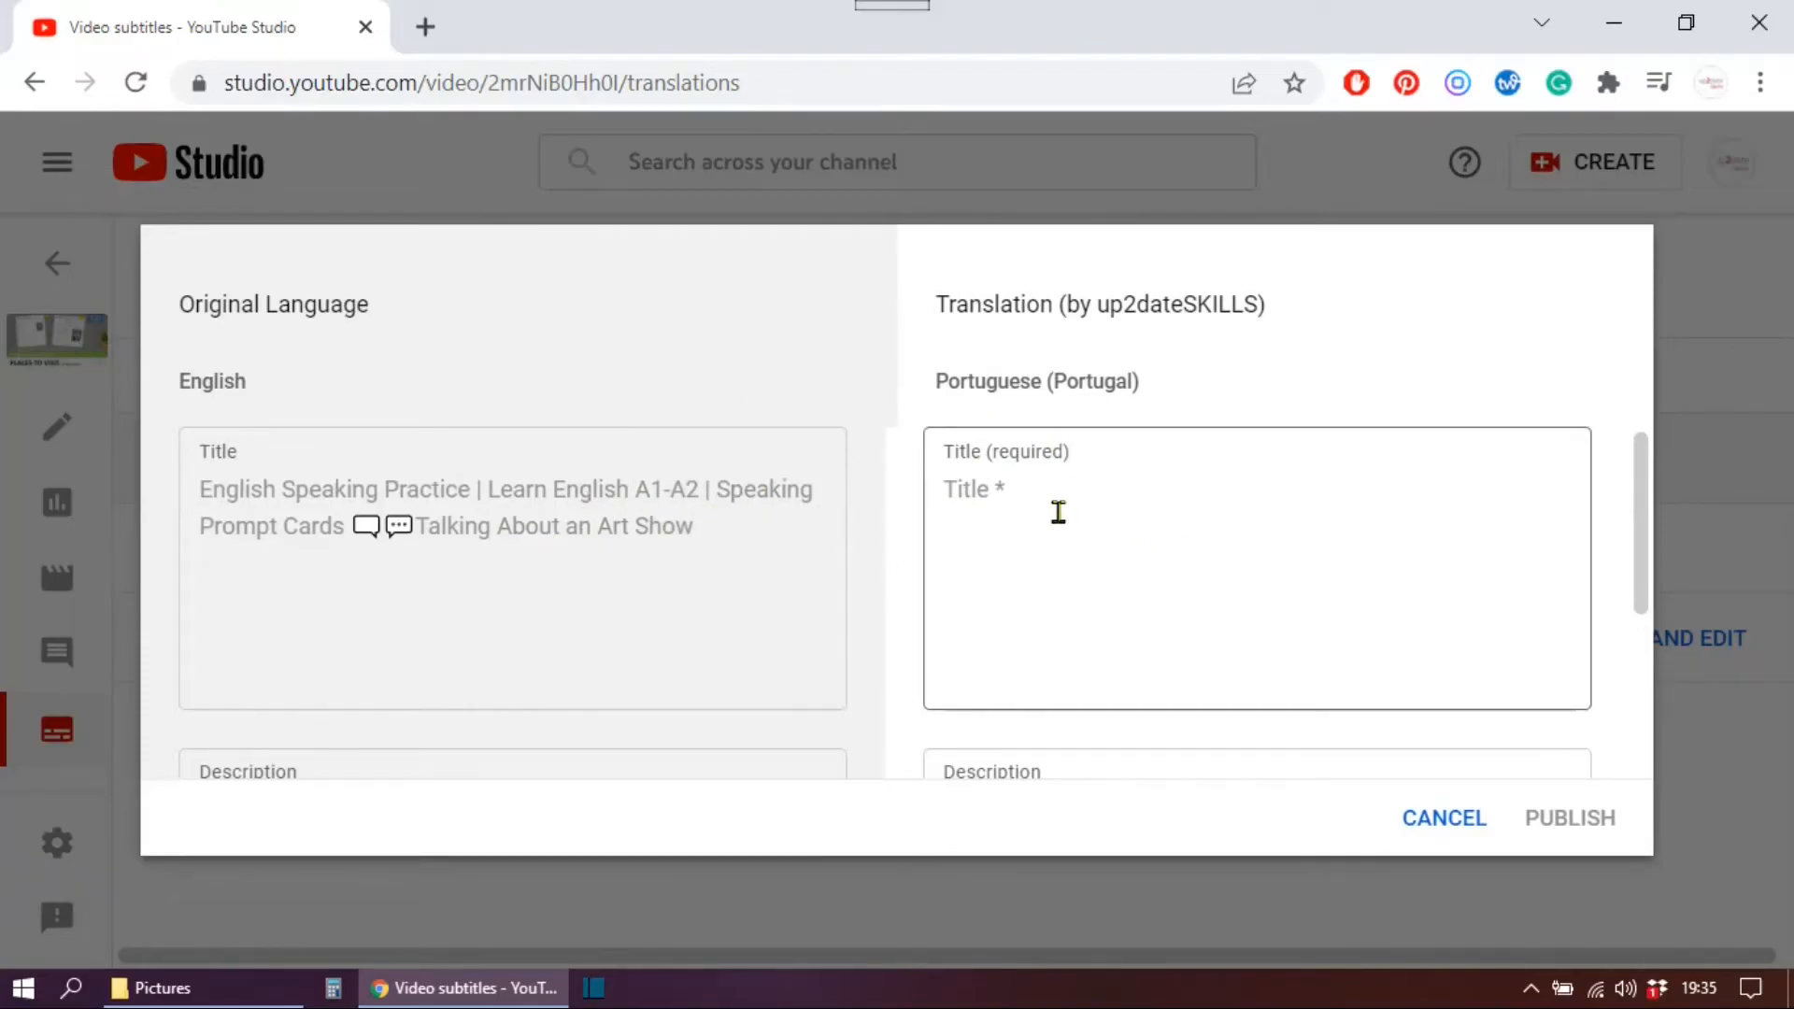
scroll(down, 3)
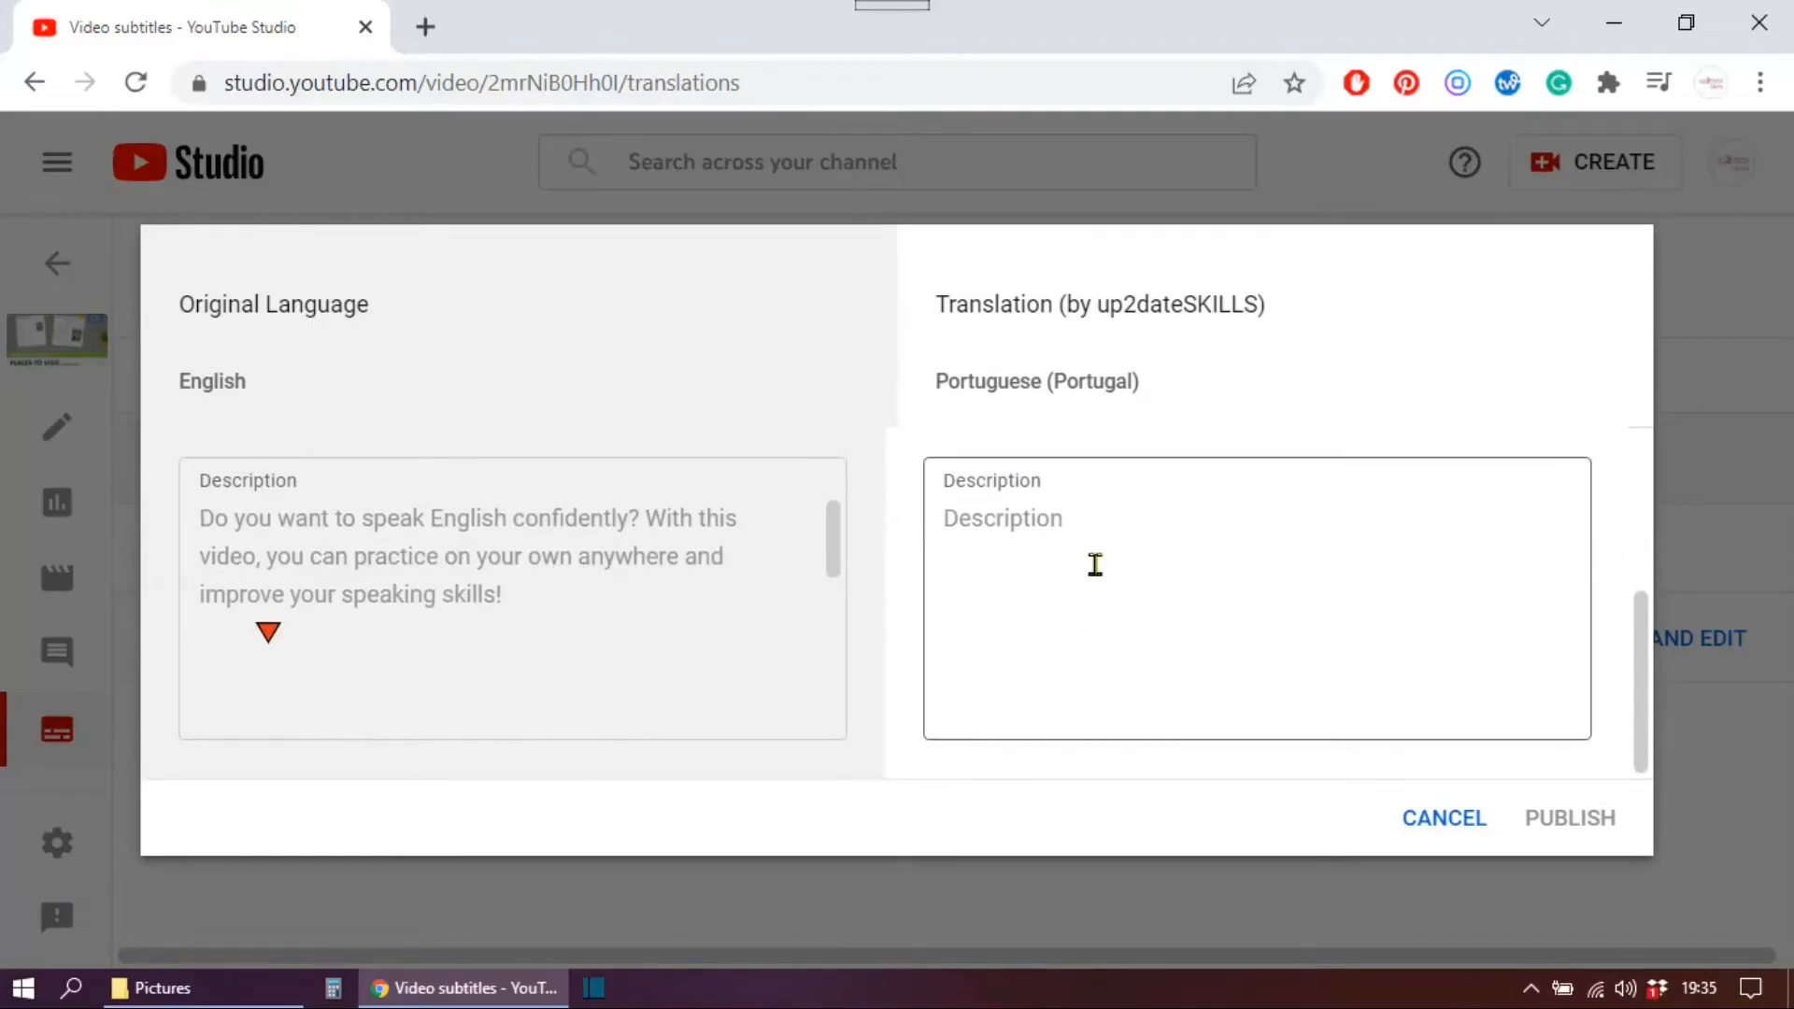
scroll(down, 3)
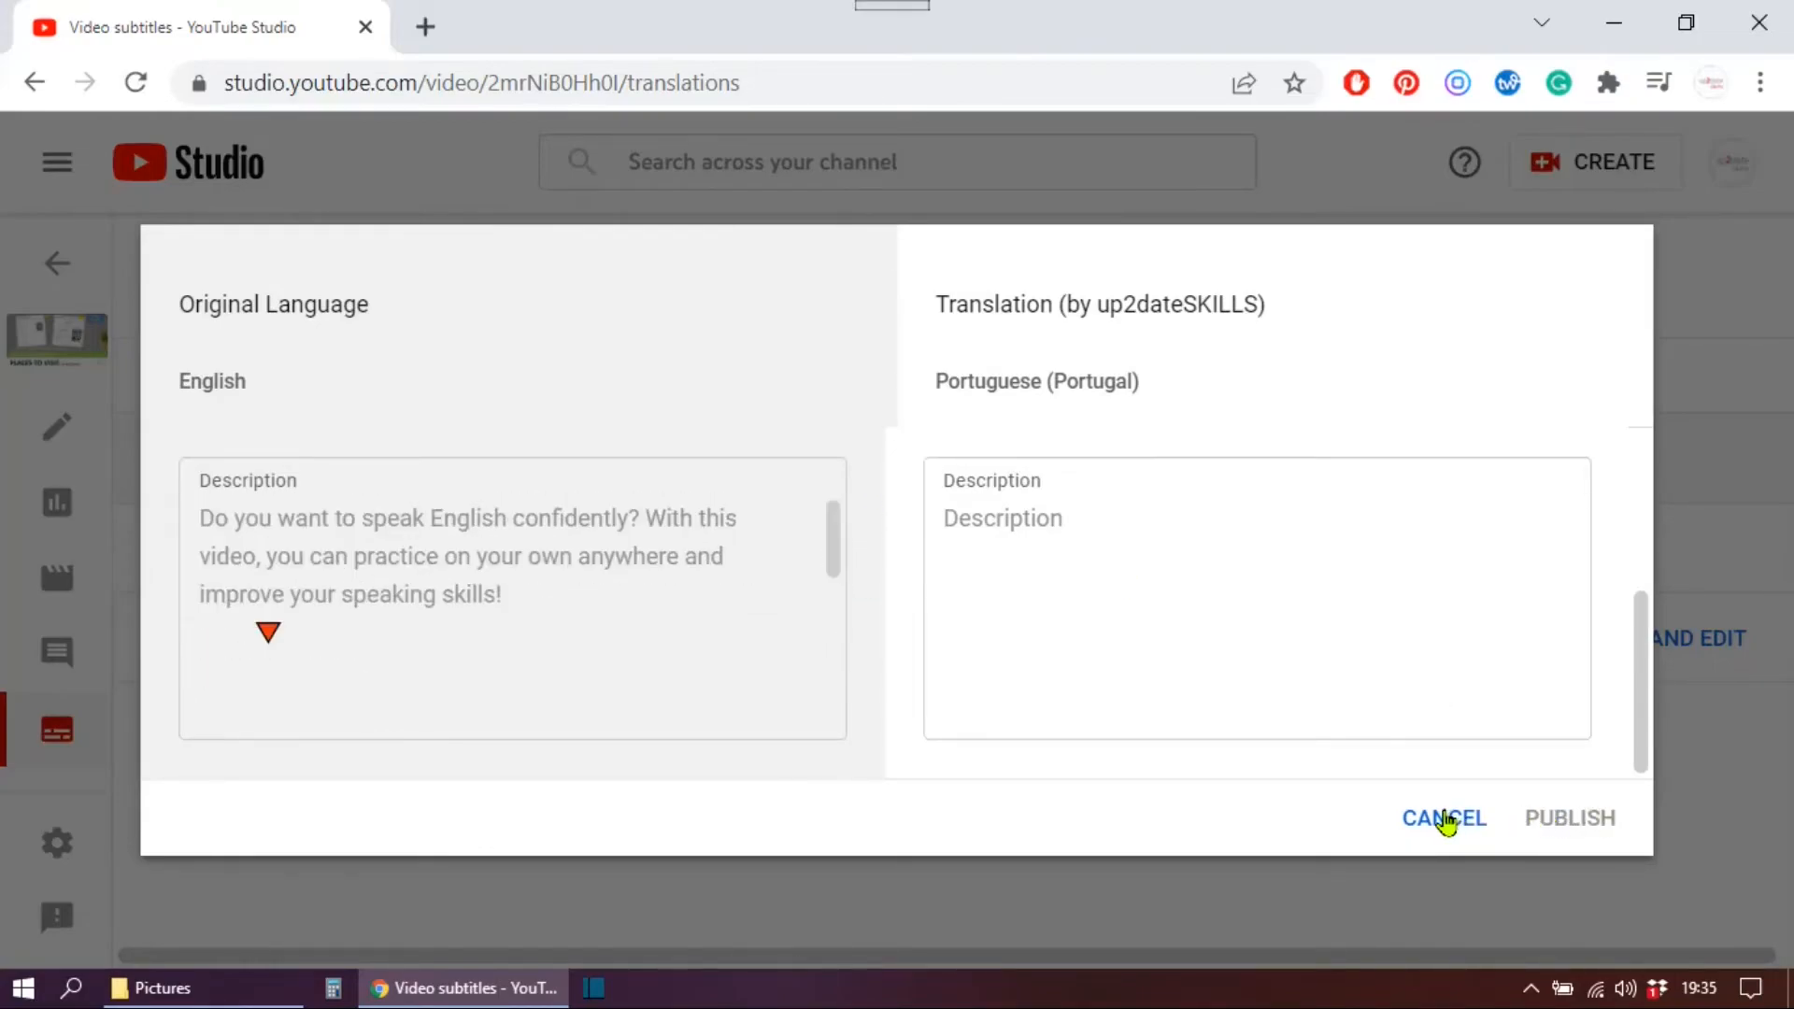
click(1443, 818)
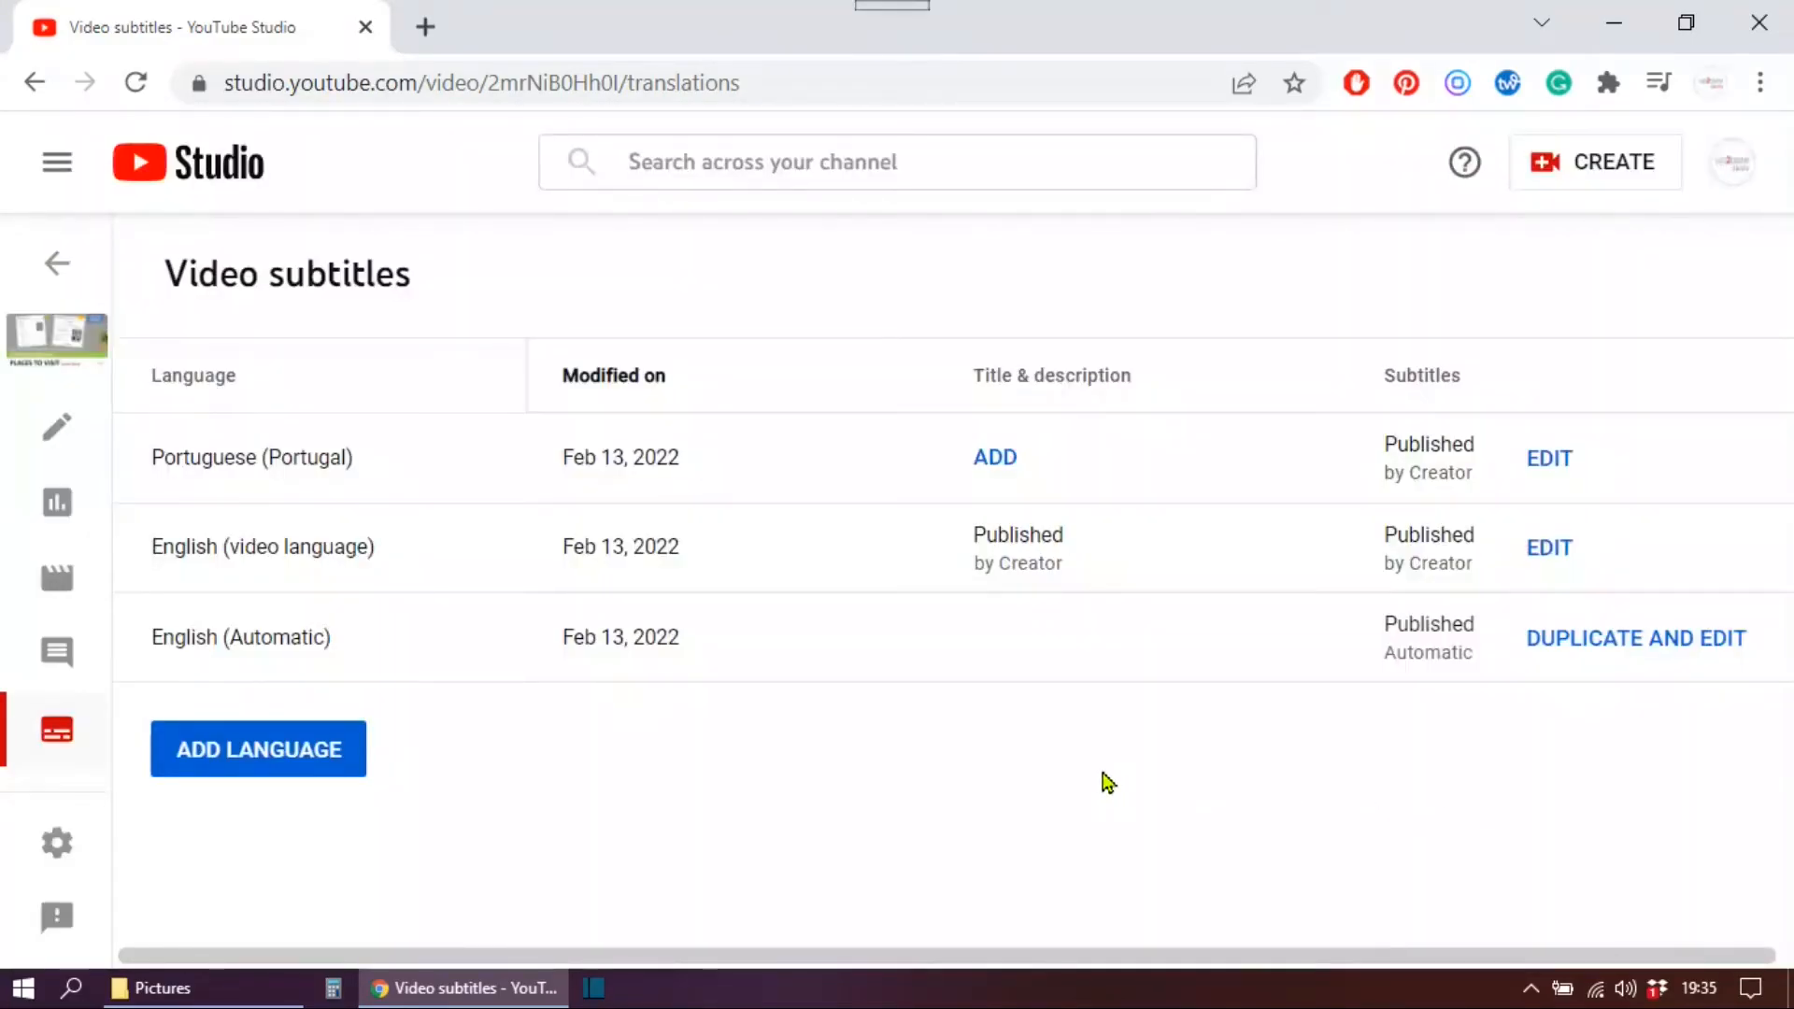